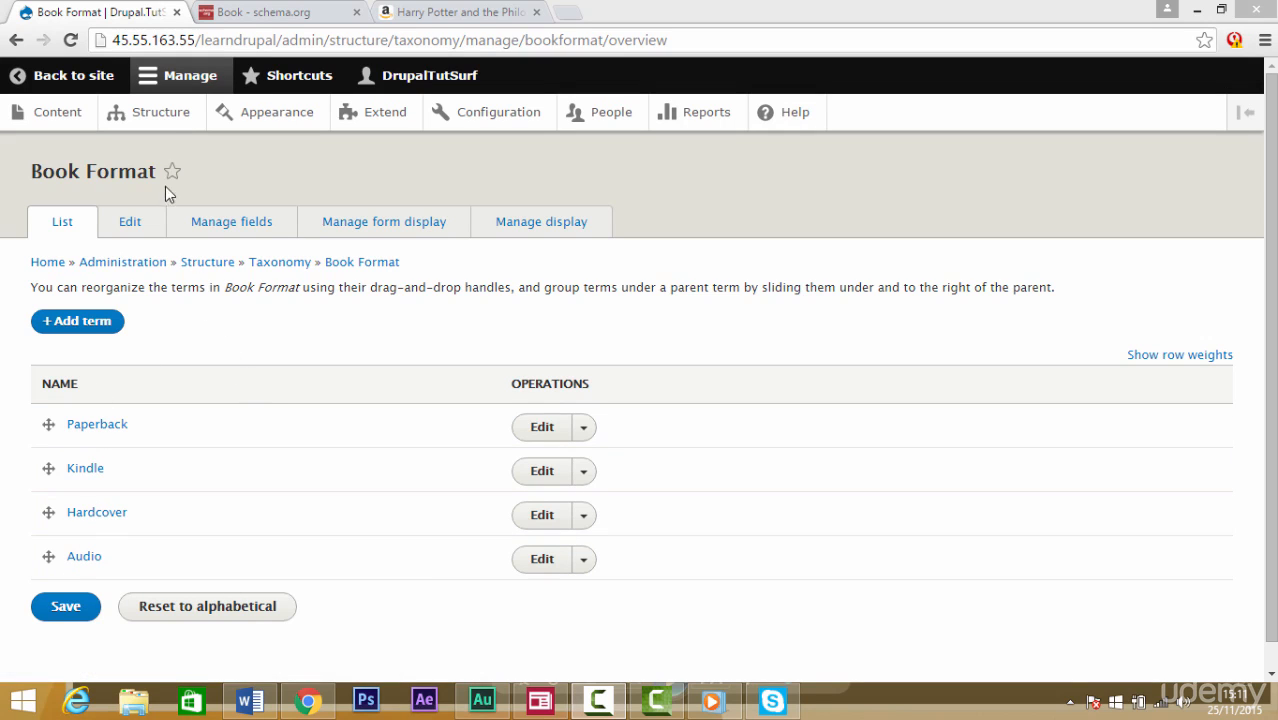
- Navigate via Structure > Content types to the Book content type's Manage fields page
{"action": "left_click", "coordinate": [160, 112]}
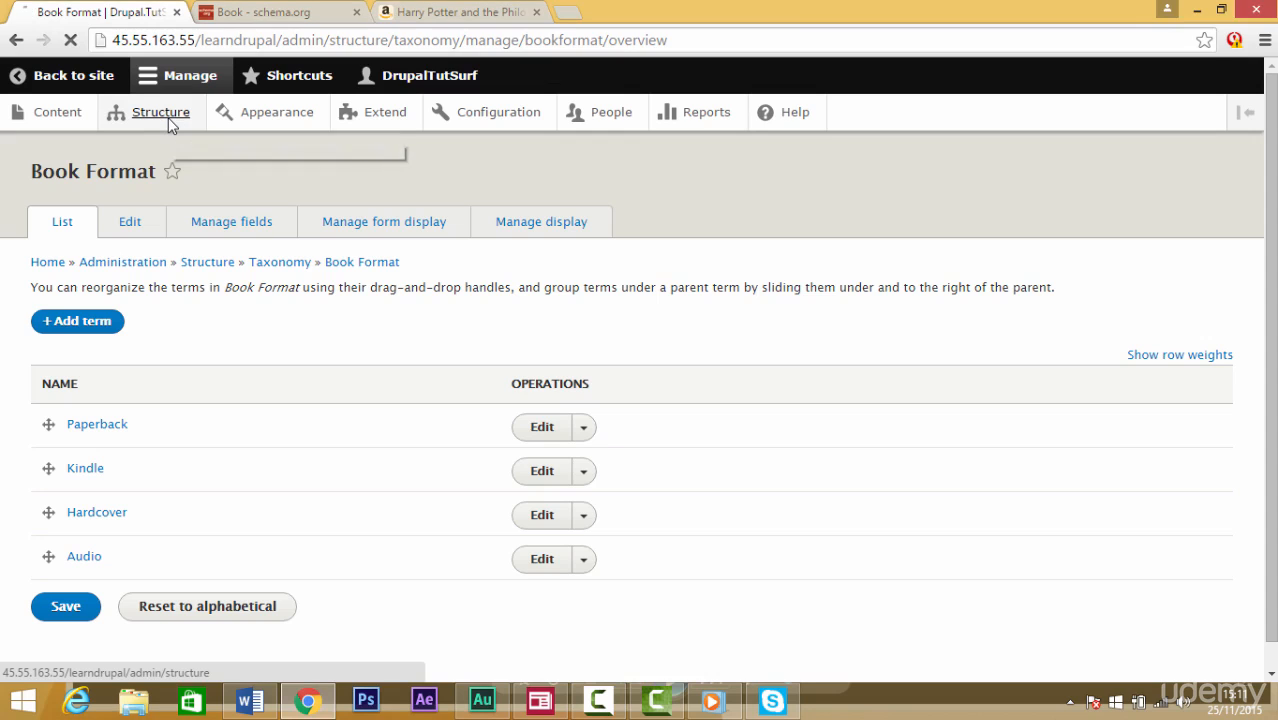
{"action": "left_click", "coordinate": [162, 112]}
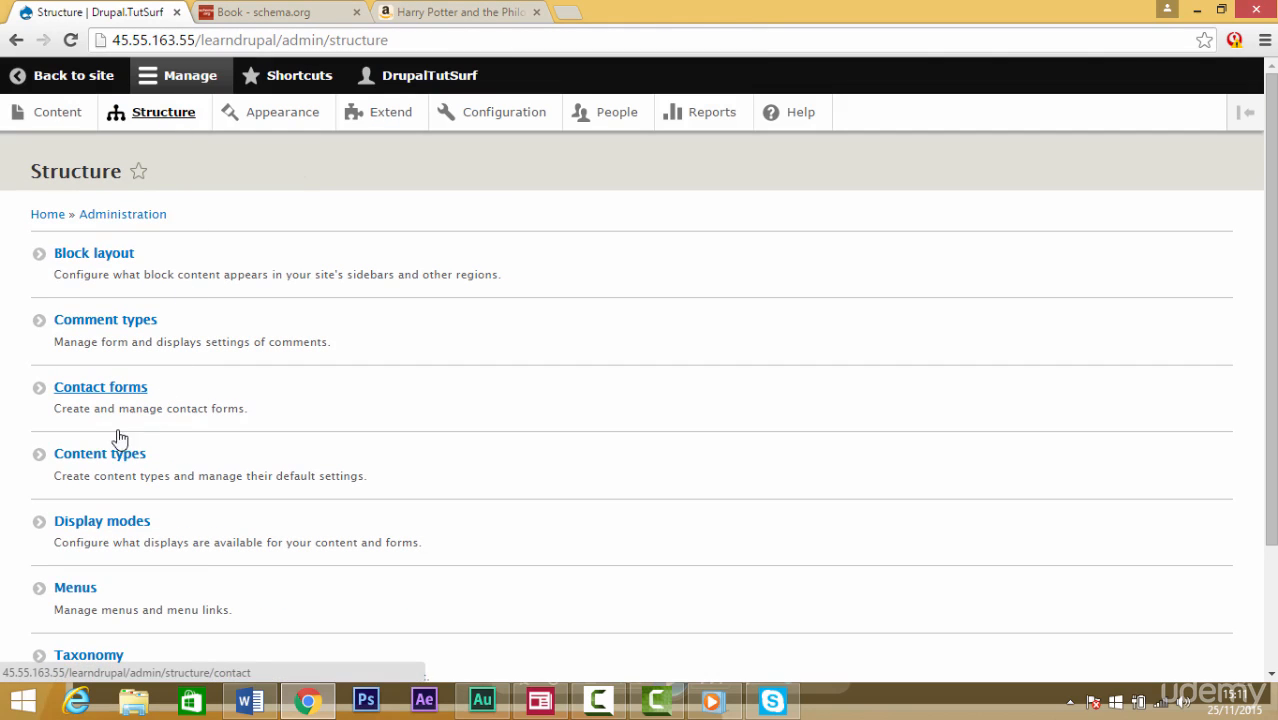
{"action": "left_click", "coordinate": [98, 452]}
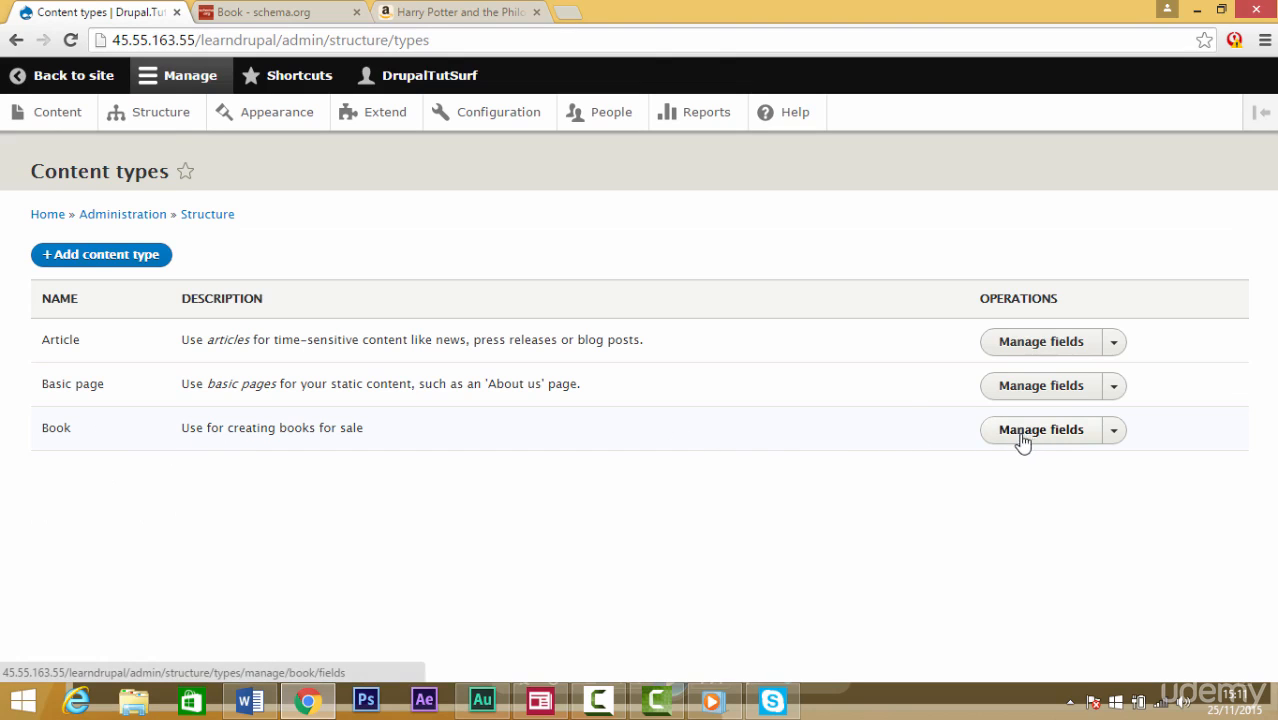
{"action": "left_click", "coordinate": [1040, 430]}
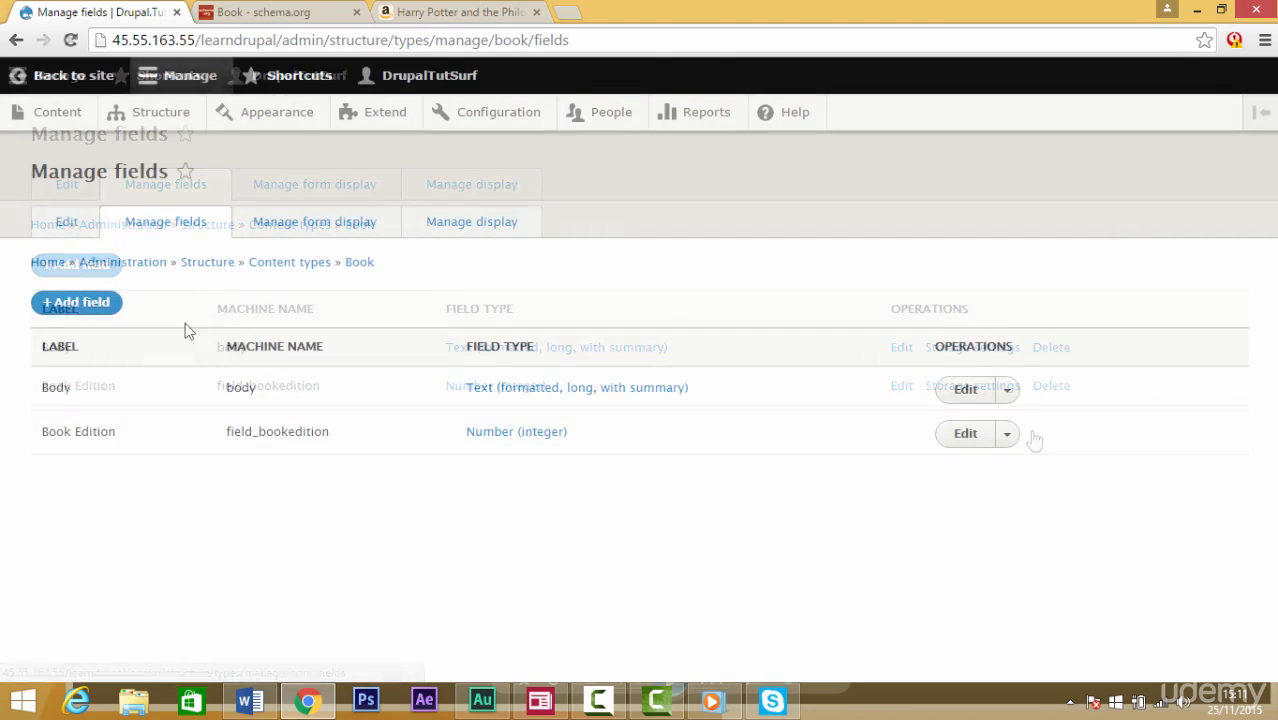
- Start a new field on Book with Taxonomy term as its field type, ready for a label
{"action": "left_click", "coordinate": [76, 302]}
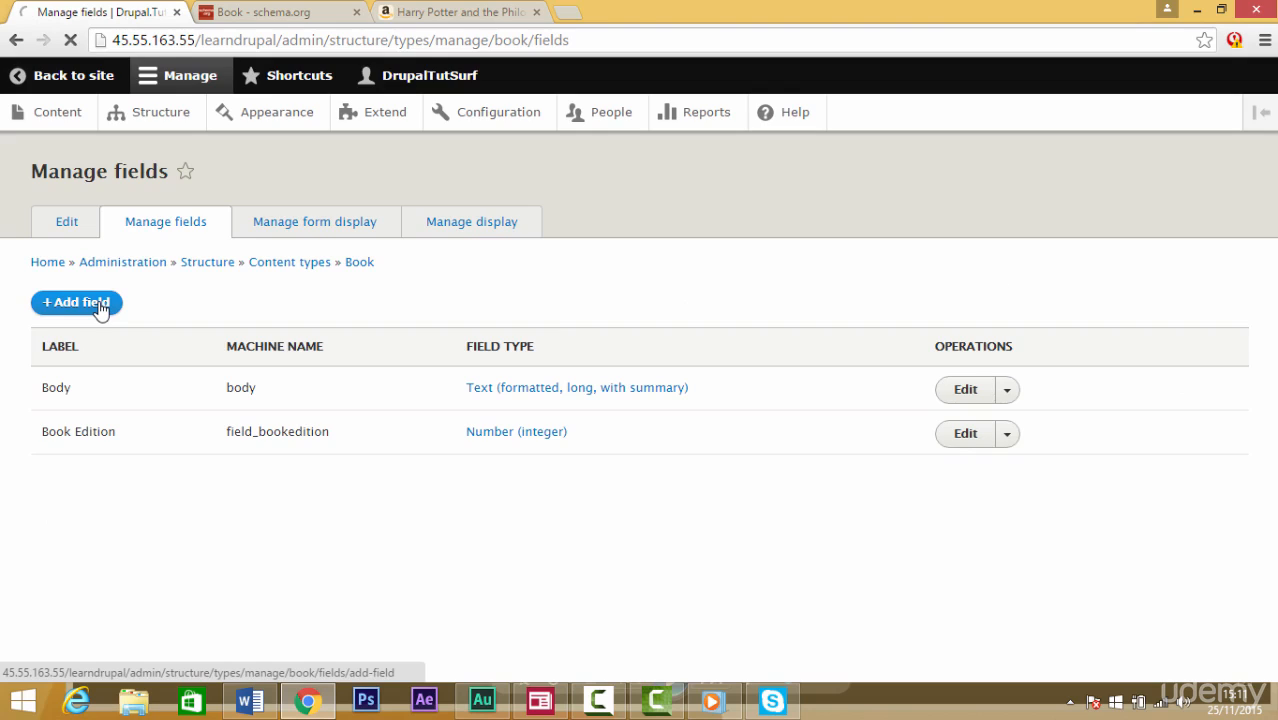
{"action": "left_click", "coordinate": [76, 302]}
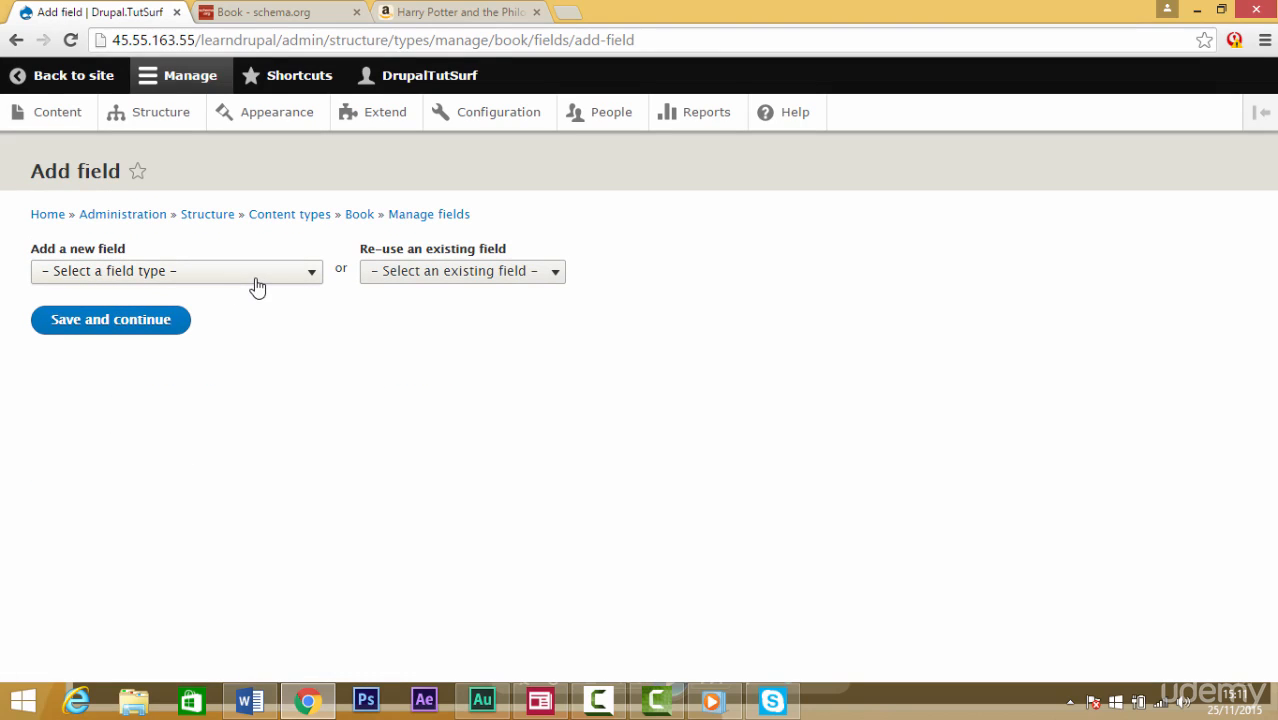
{"action": "mouse_move", "coordinate": [148, 276]}
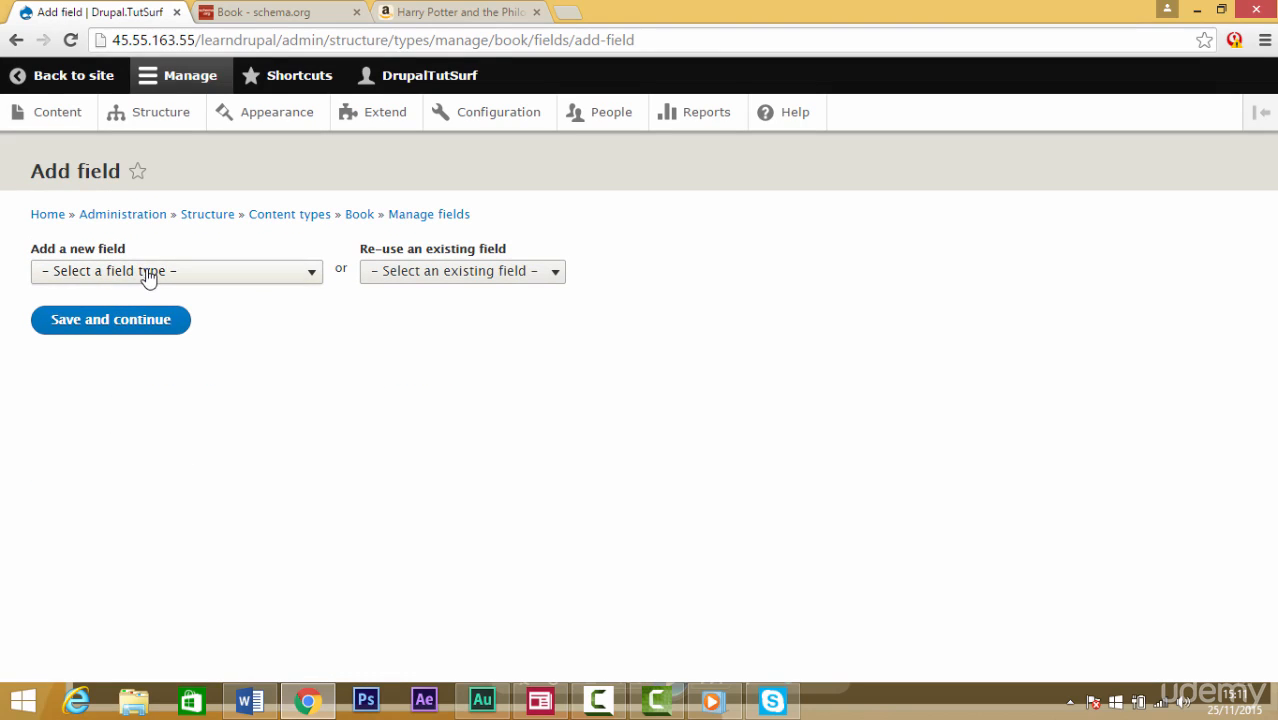
{"action": "left_click", "coordinate": [176, 272]}
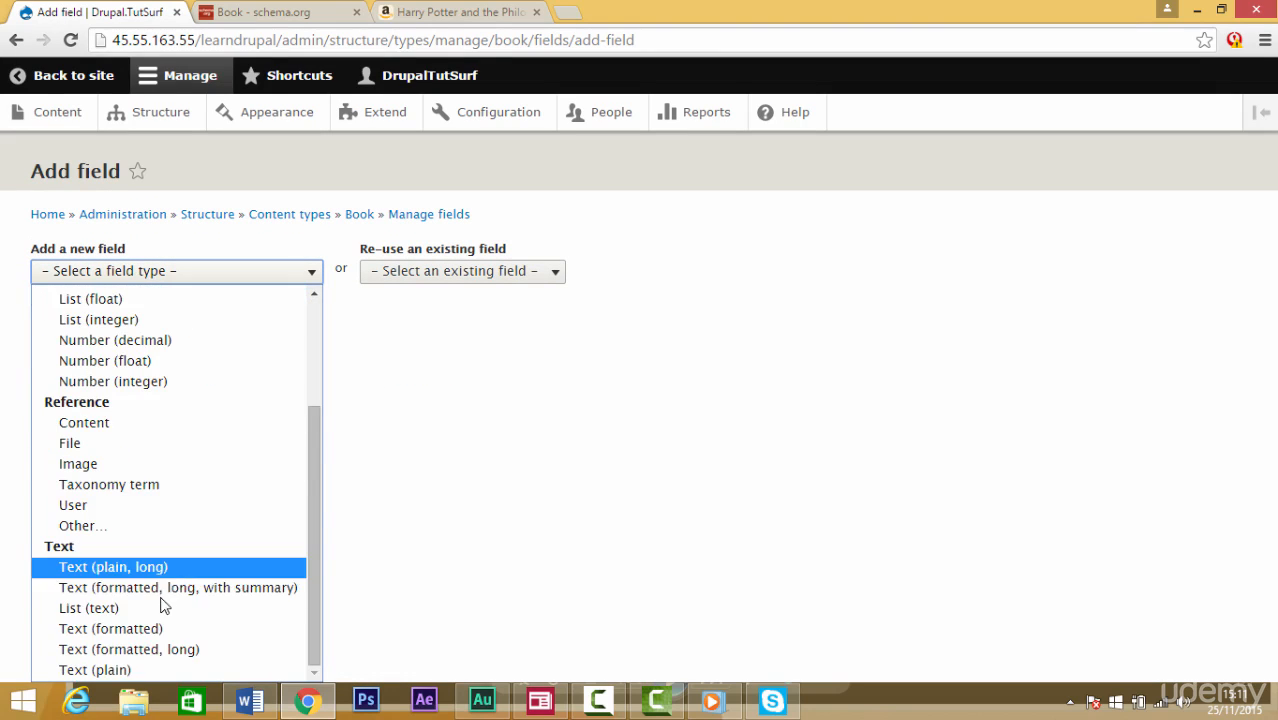
{"action": "left_click", "coordinate": [108, 484]}
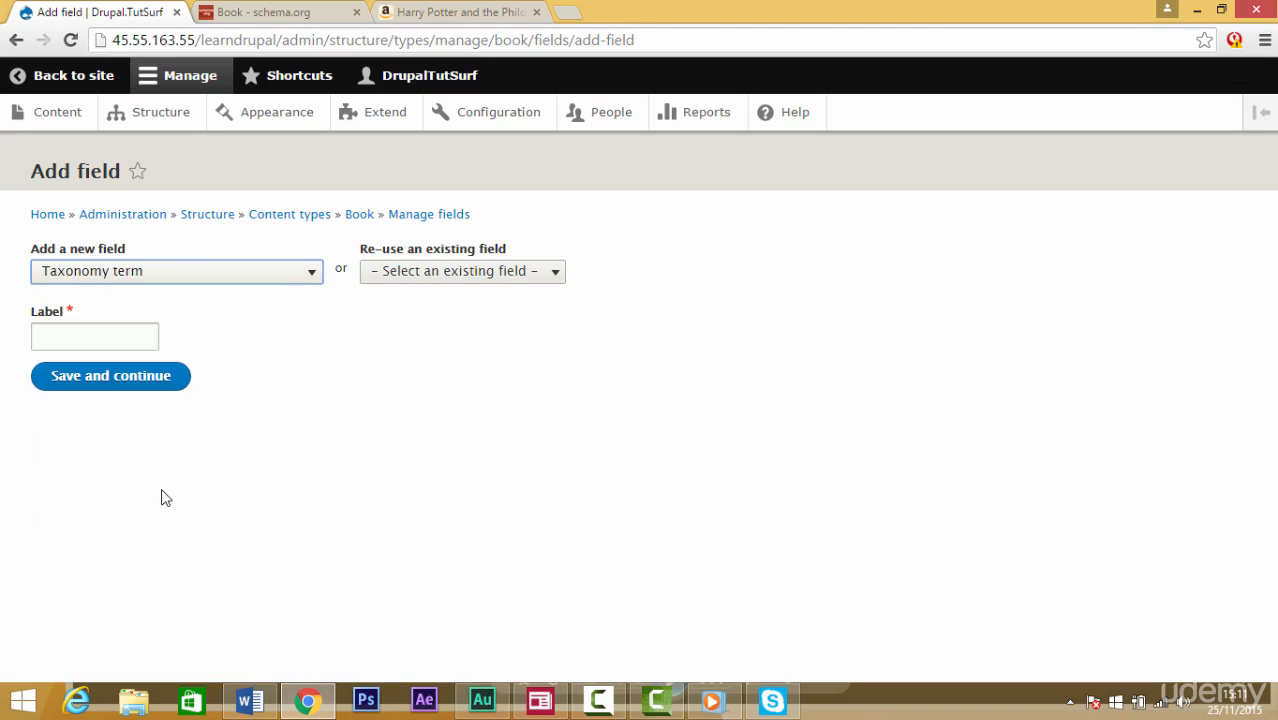
{"action": "left_click", "coordinate": [176, 272]}
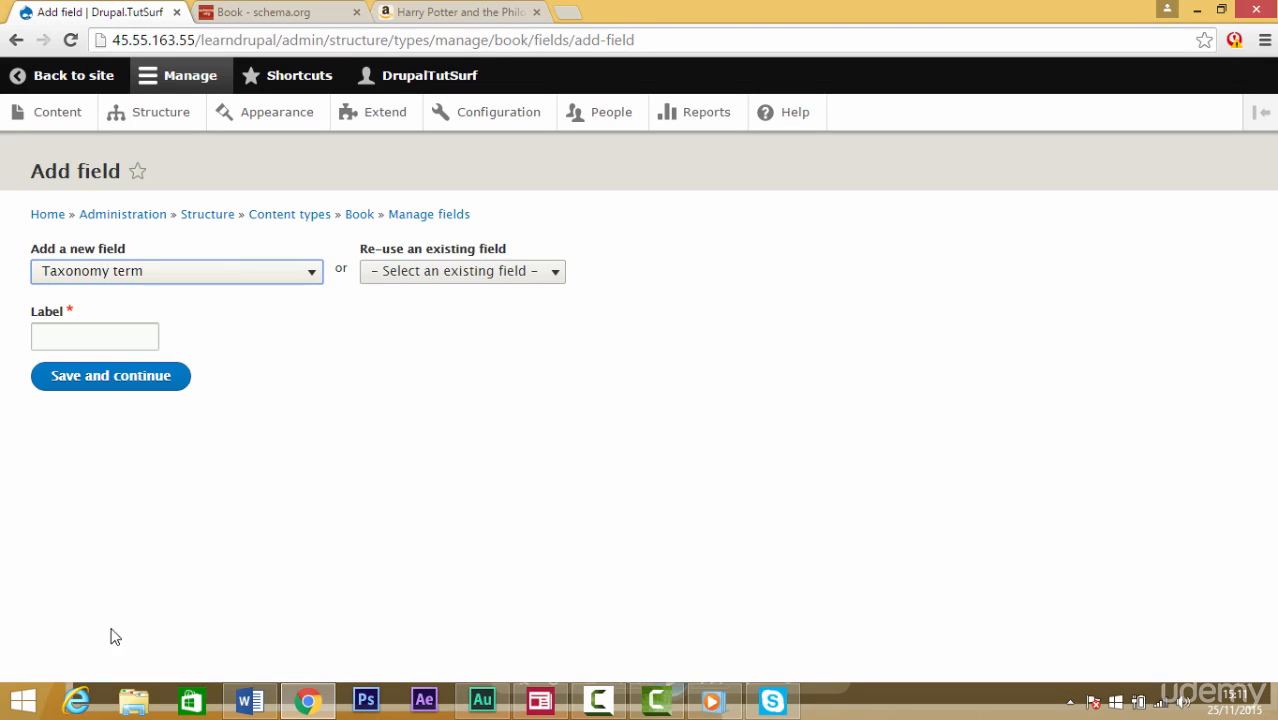
{"action": "left_click", "coordinate": [94, 336]}
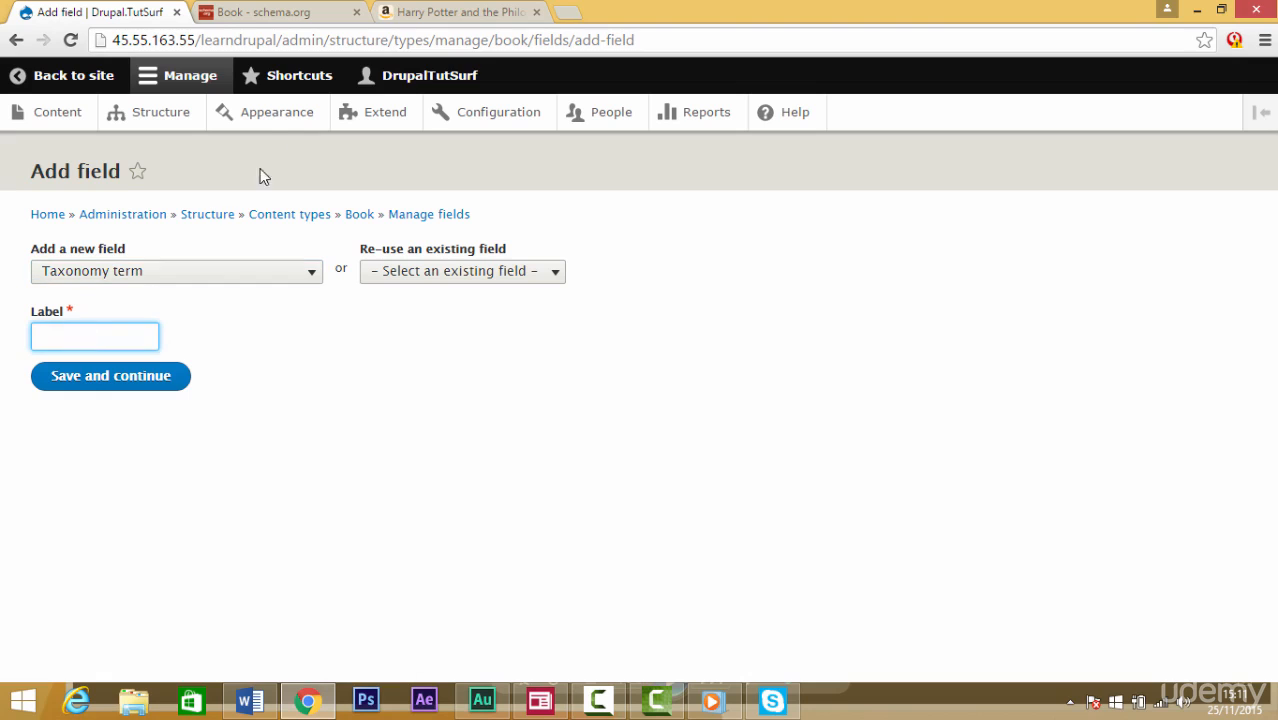
- Label the new field bookFormat after the schema.org Book property and save it
{"action": "left_click", "coordinate": [280, 12]}
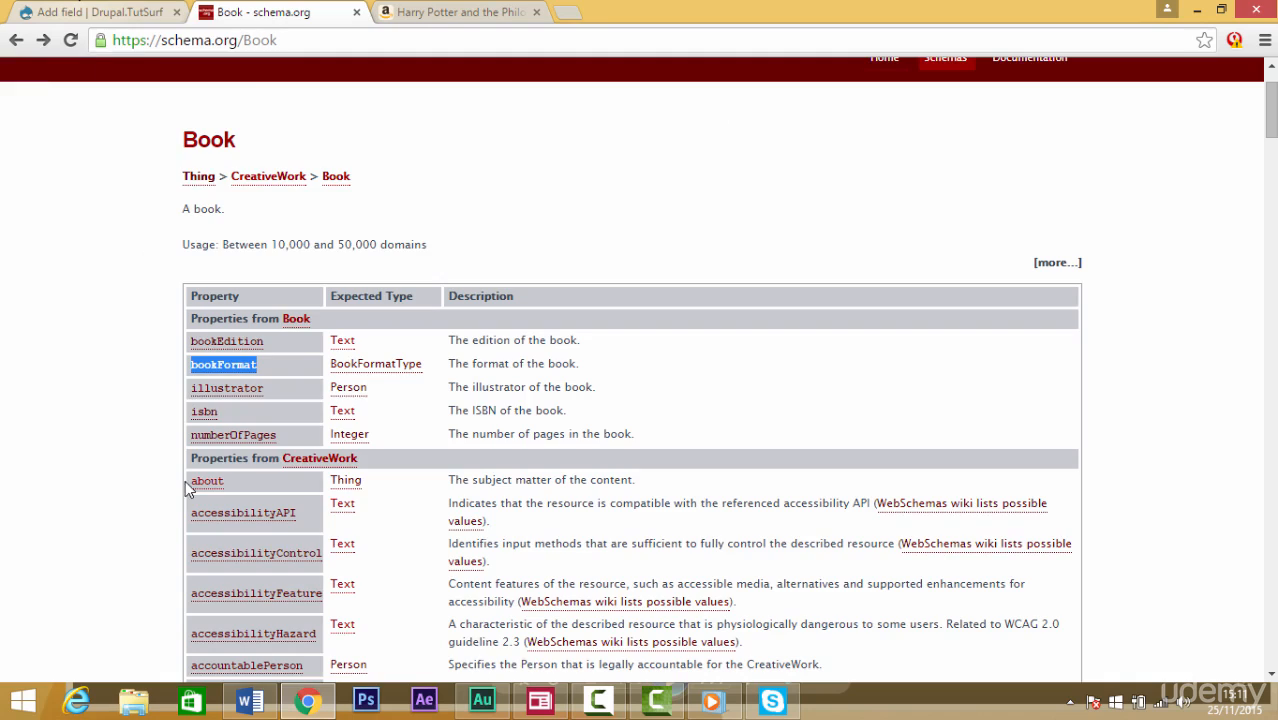
{"action": "left_click", "coordinate": [96, 12]}
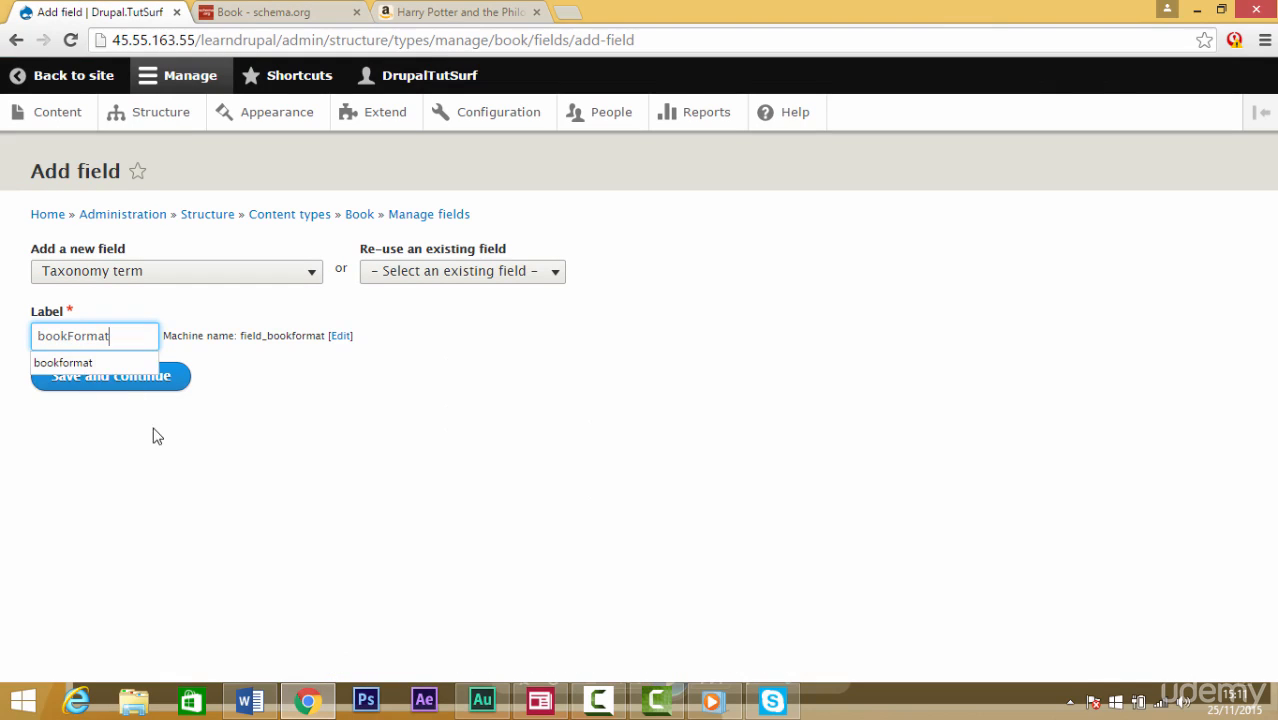
{"action": "left_click", "coordinate": [110, 376]}
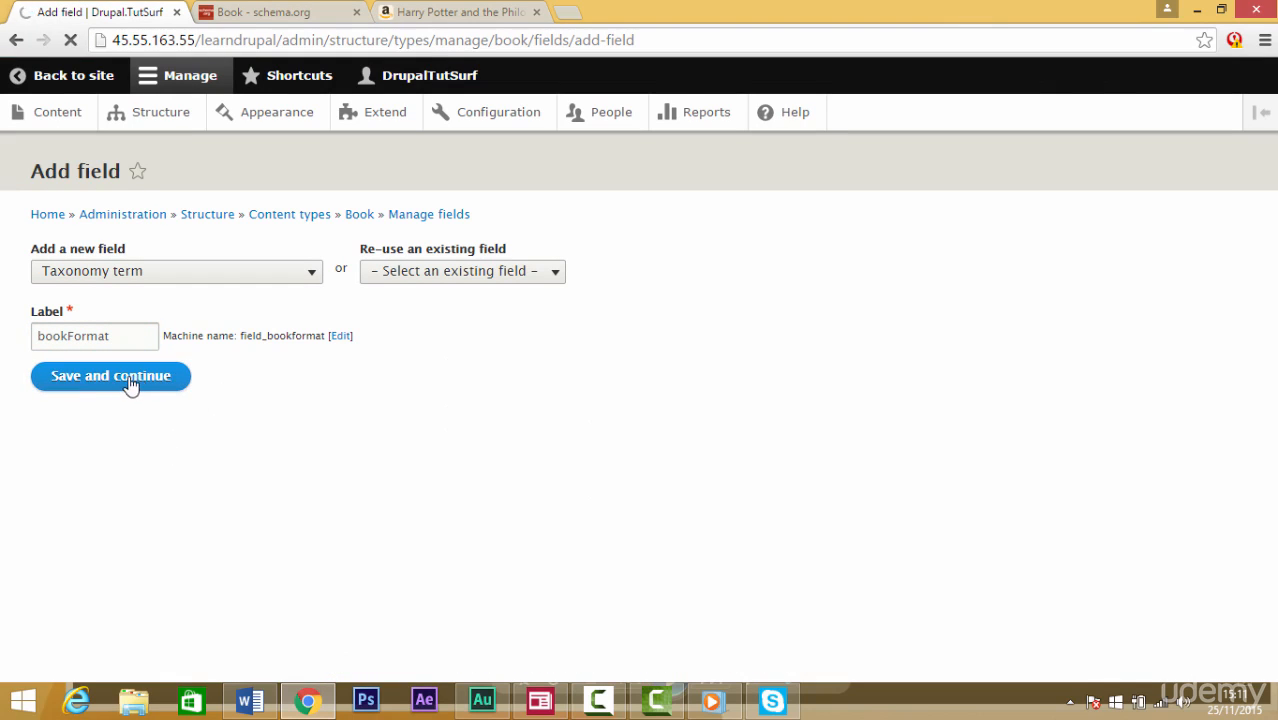
{"action": "left_click", "coordinate": [110, 376]}
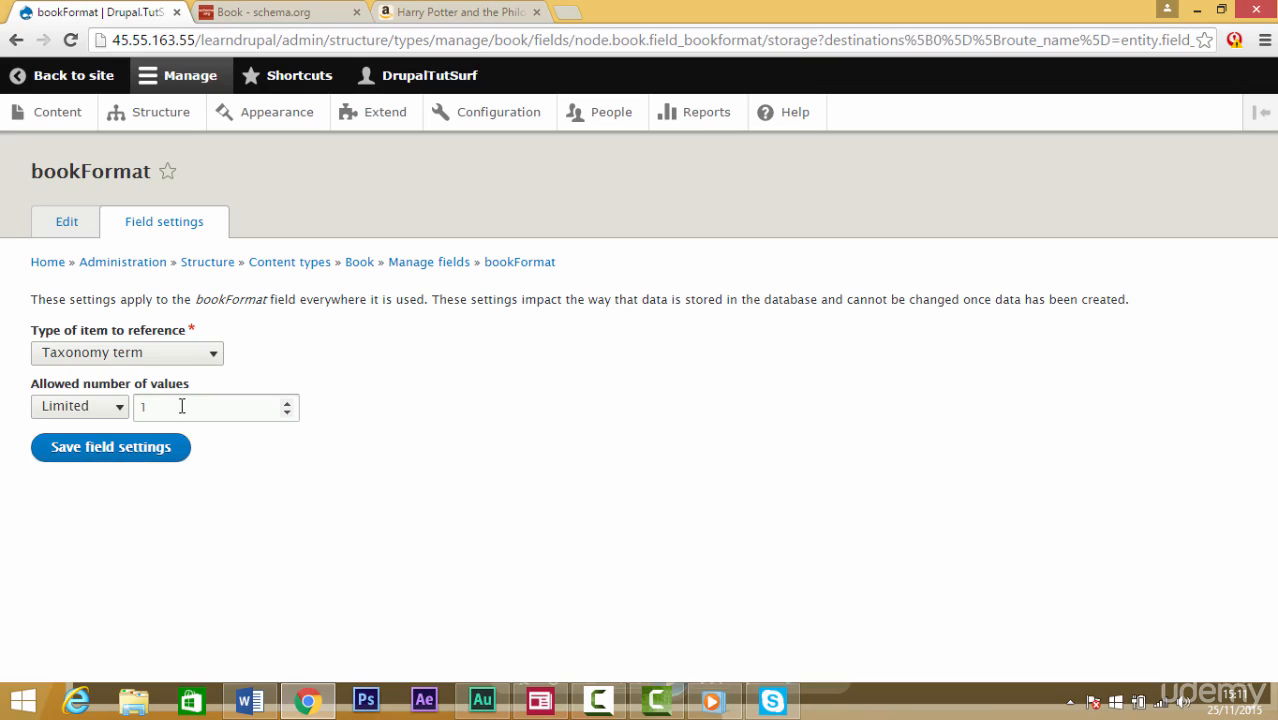
- Save the bookFormat storage settings, keeping Limited 1 allowed value
{"action": "left_click", "coordinate": [110, 448]}
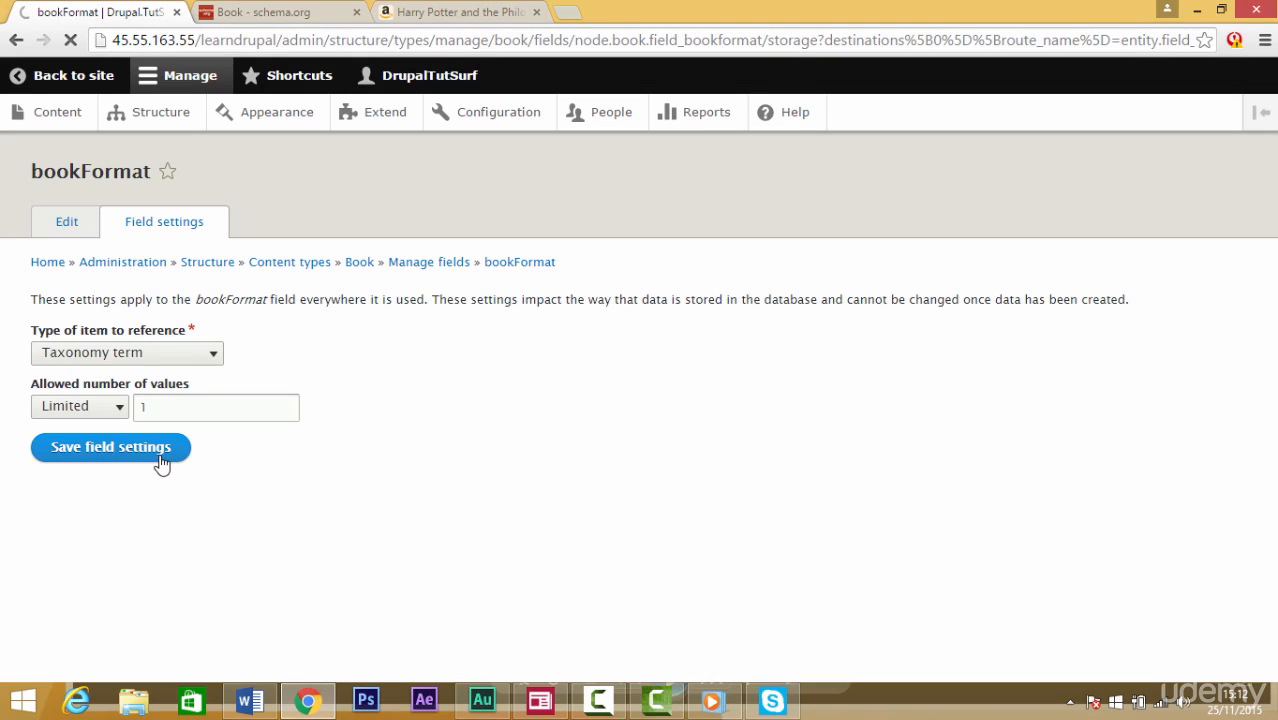
{"action": "left_click", "coordinate": [110, 448]}
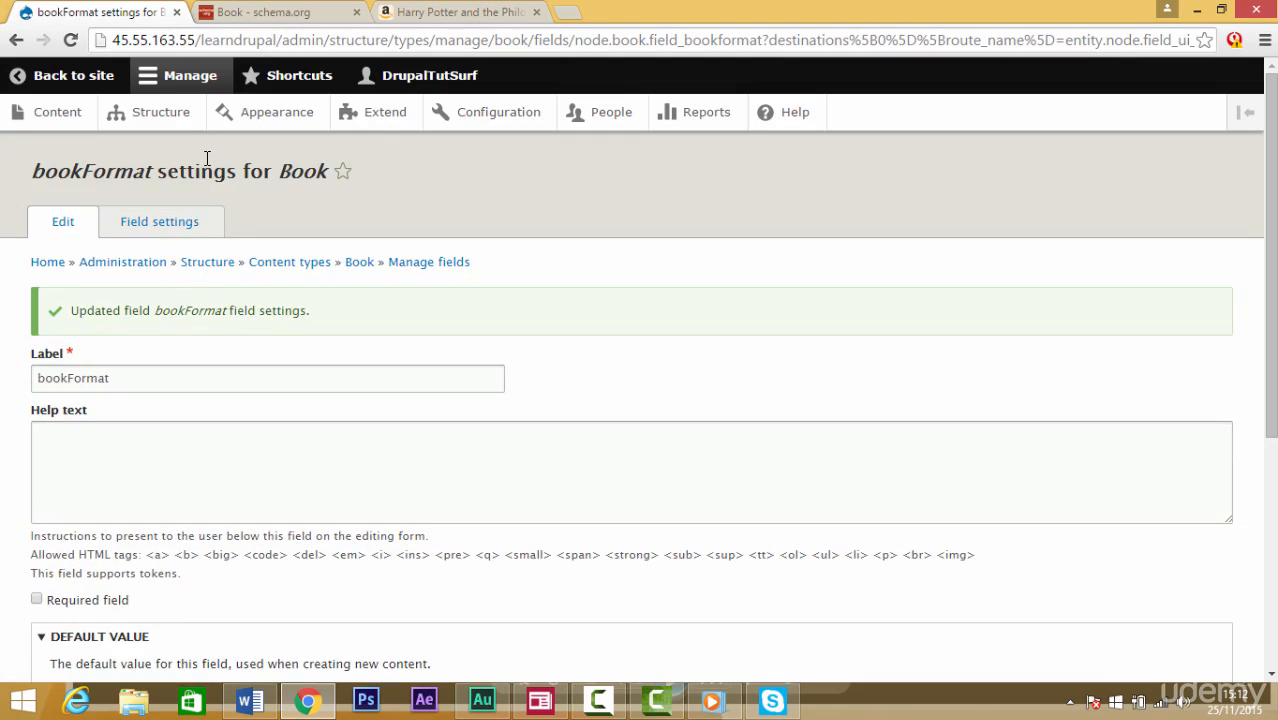
- Copy the bookFormat description from schema.org for the field's help text and Book Format label
{"action": "left_click", "coordinate": [260, 12]}
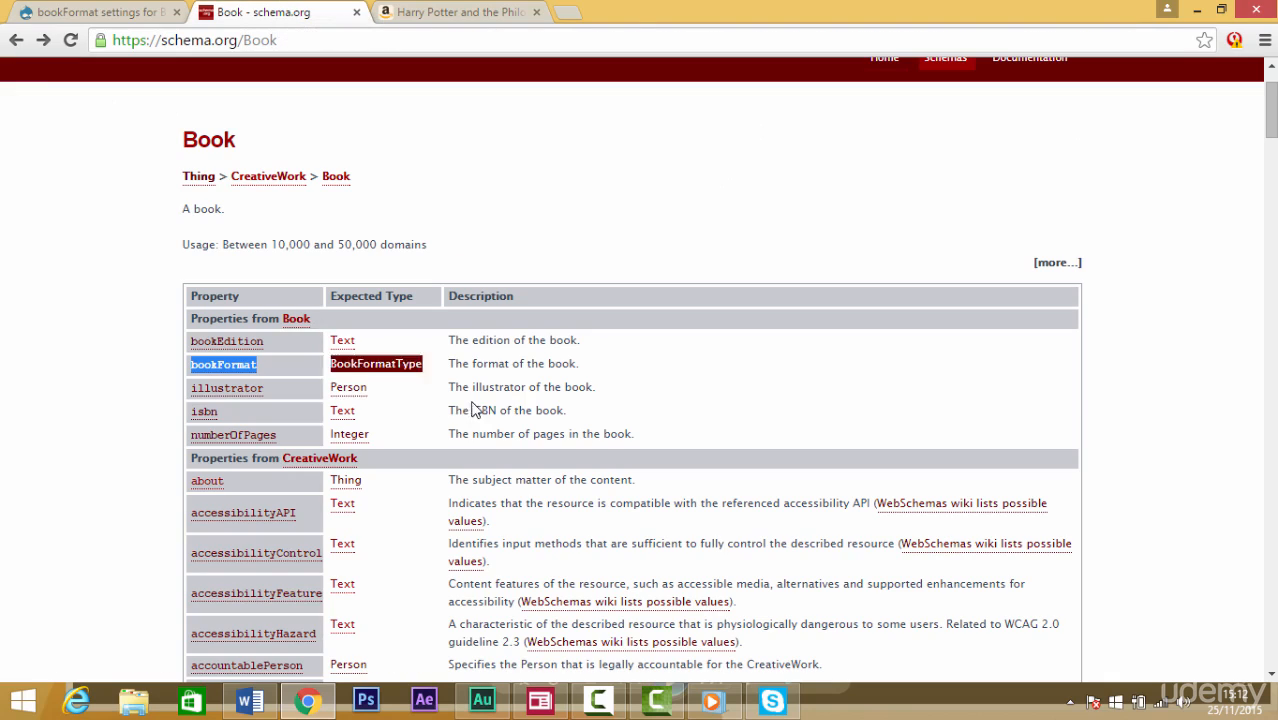
{"action": "left_click_drag", "start_coordinate": [470, 364], "coordinate": [578, 364]}
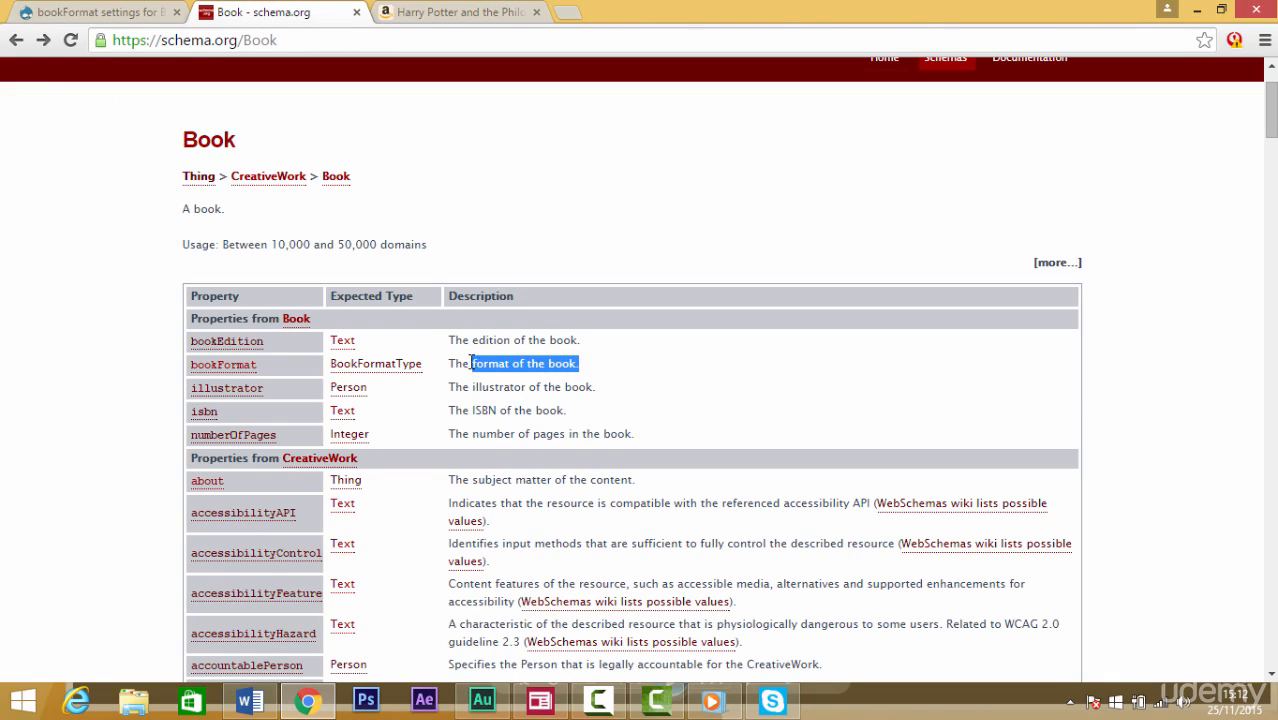
{"action": "left_click", "coordinate": [90, 12]}
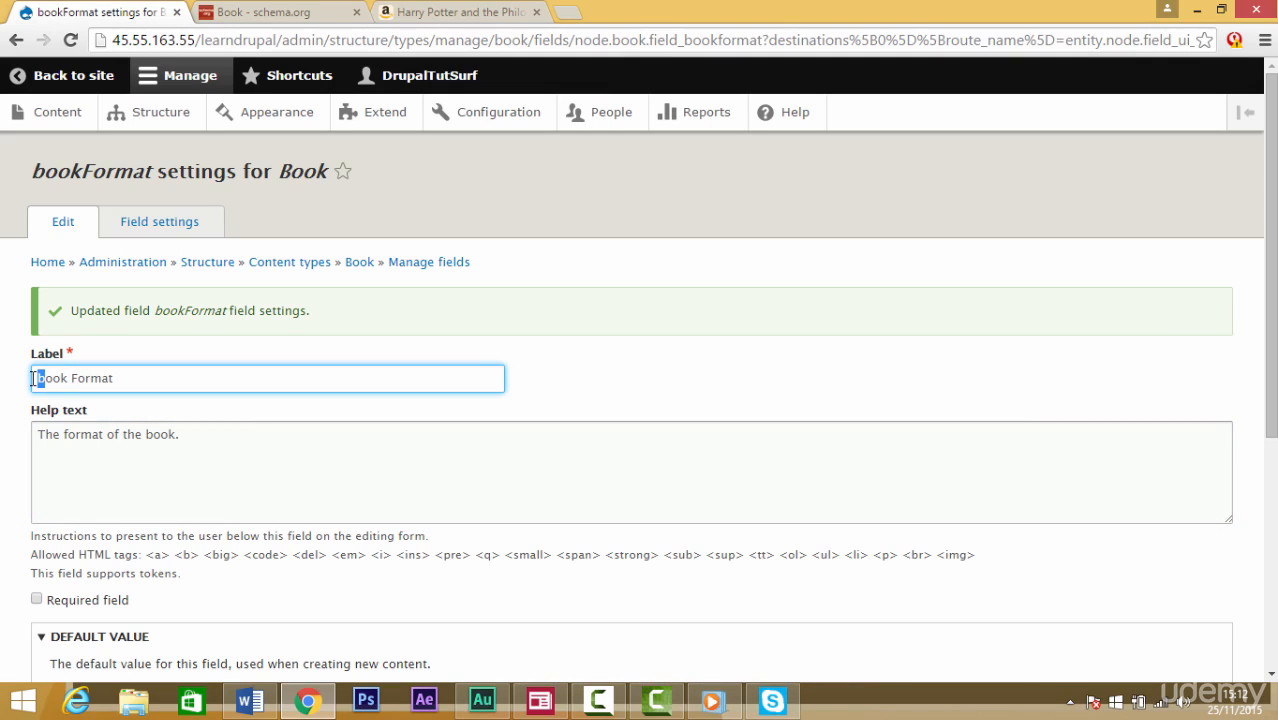
- Make Book Format required, reference the Book Format vocabulary, and save the settings
{"action": "scroll", "scroll_direction": "down", "scroll_amount": 3}
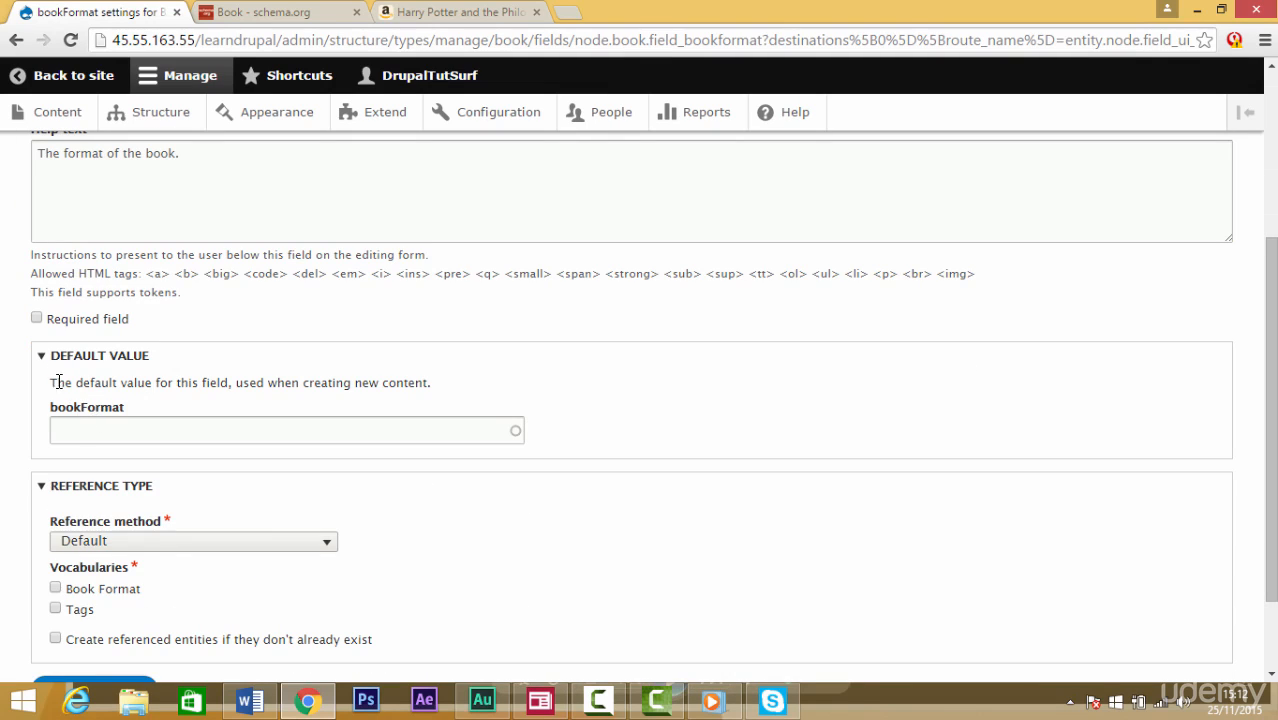
{"action": "left_click", "coordinate": [36, 318]}
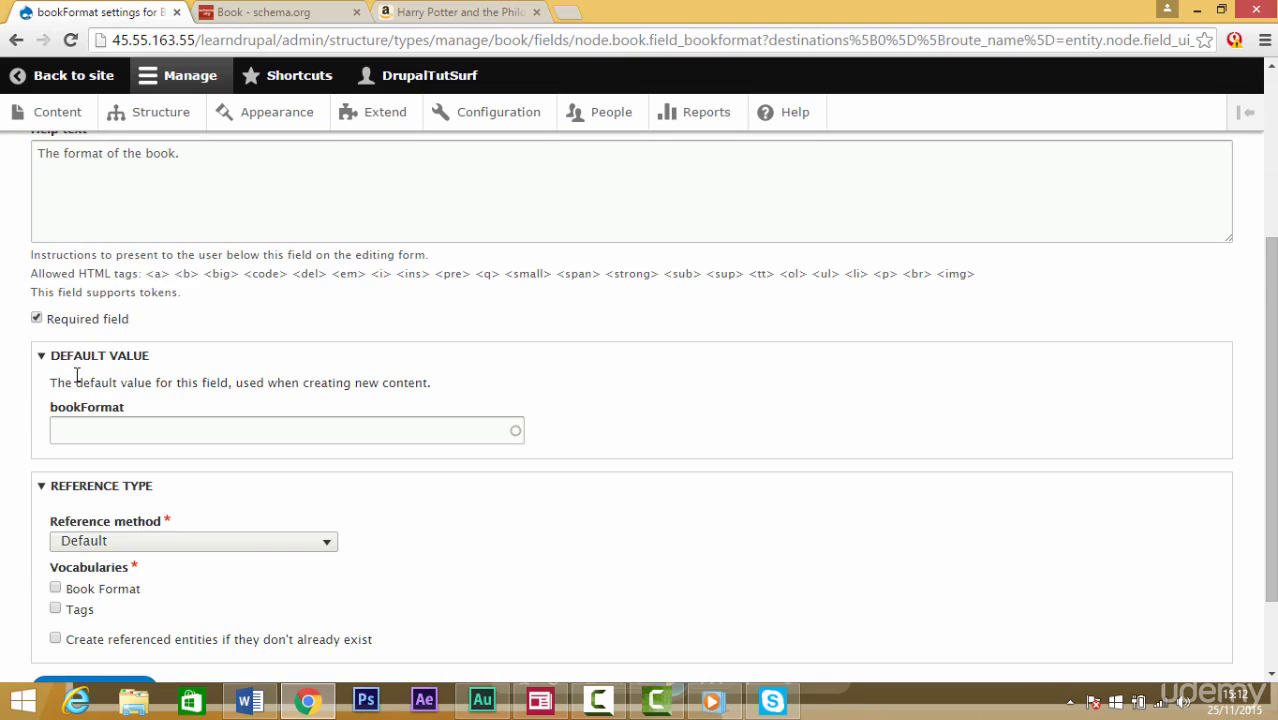
{"action": "scroll", "scroll_direction": "down", "scroll_amount": 3}
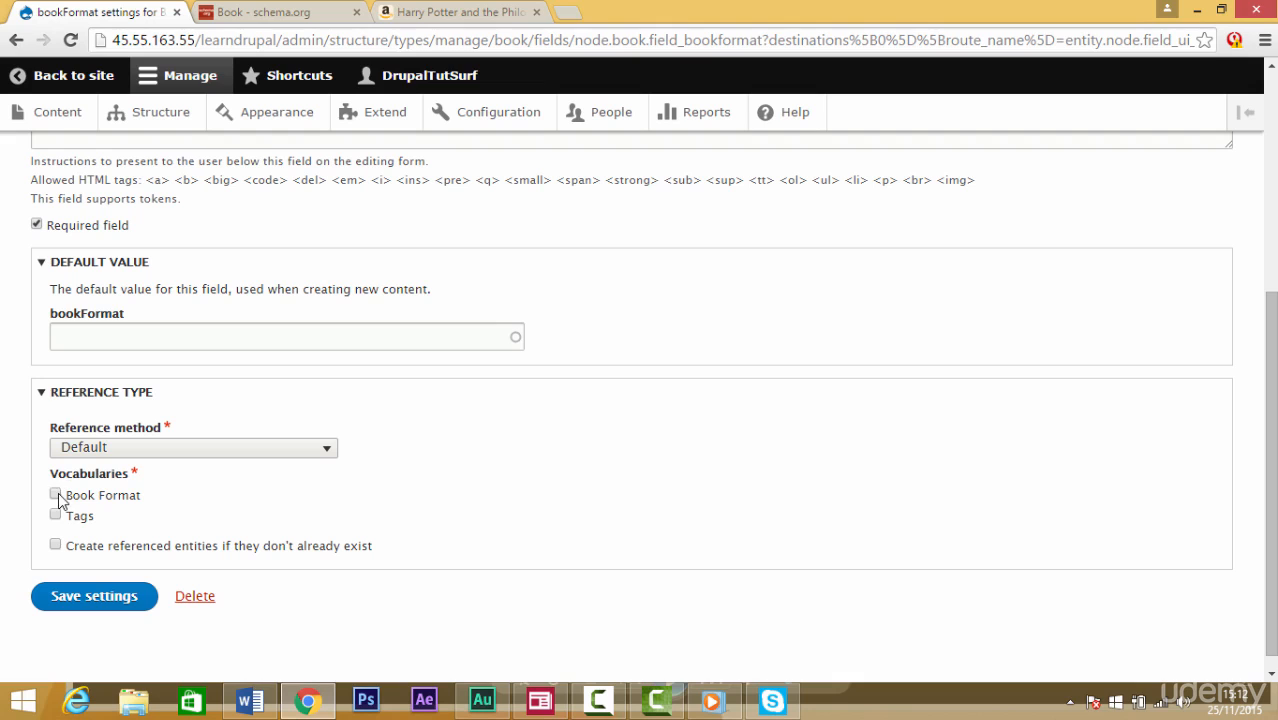
{"action": "left_click", "coordinate": [56, 494]}
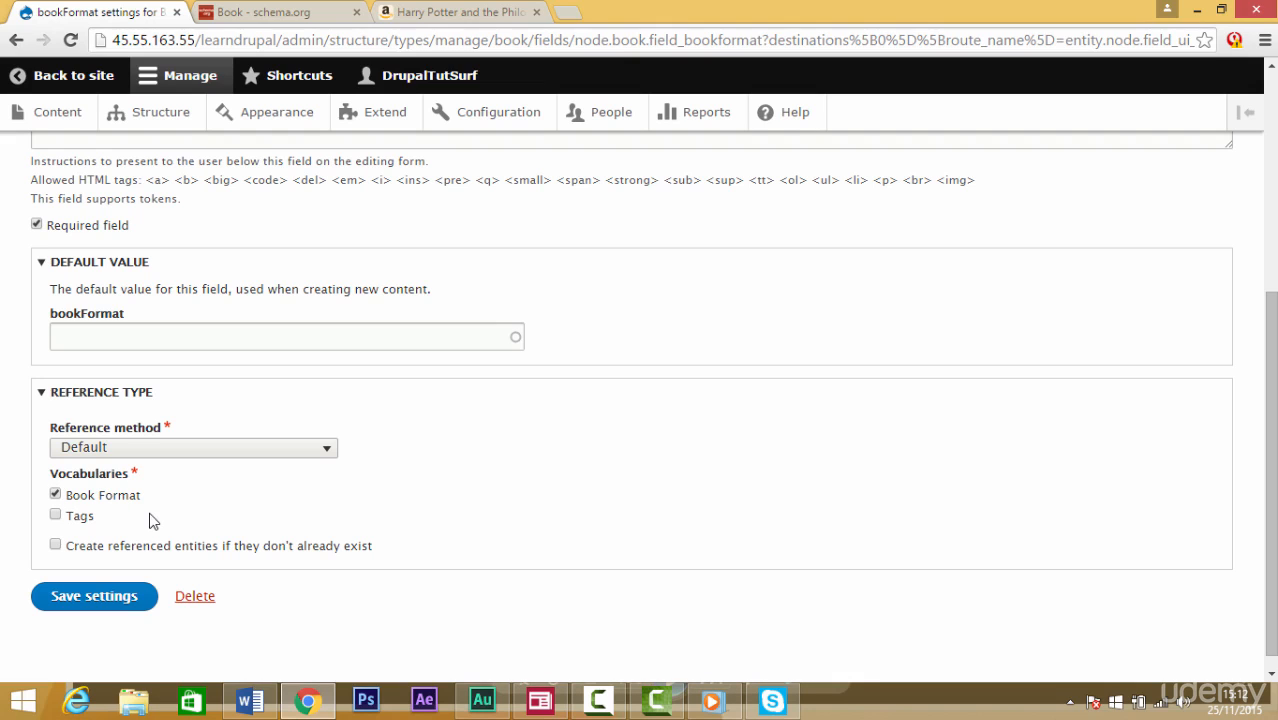
{"action": "mouse_move", "coordinate": [92, 596]}
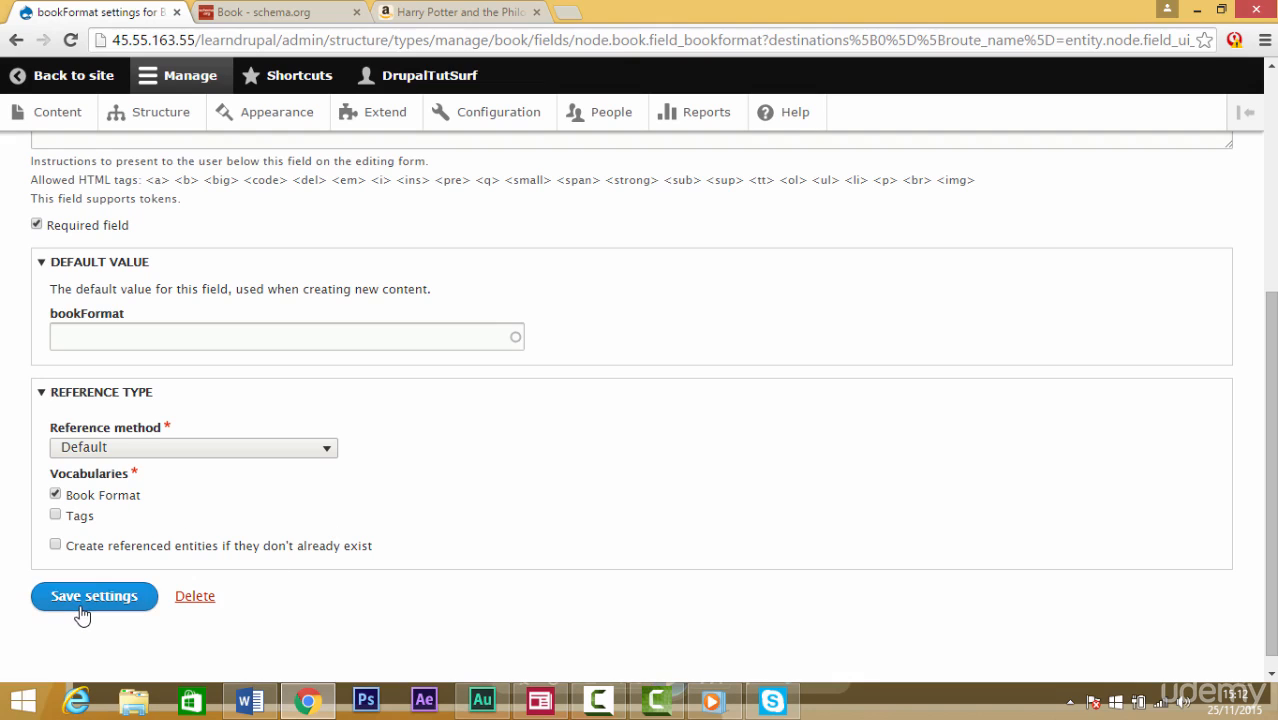
{"action": "left_click", "coordinate": [92, 596]}
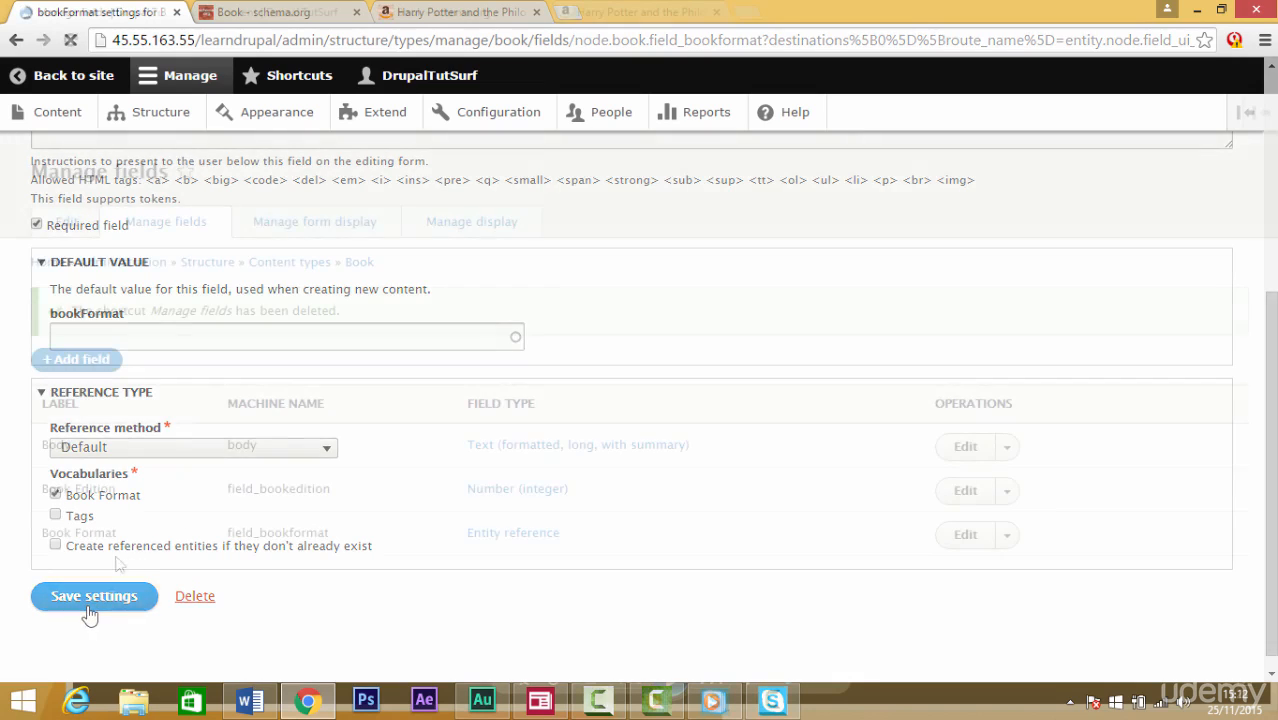
- Remove the Manage fields page from the shortcuts
{"action": "left_click", "coordinate": [92, 596]}
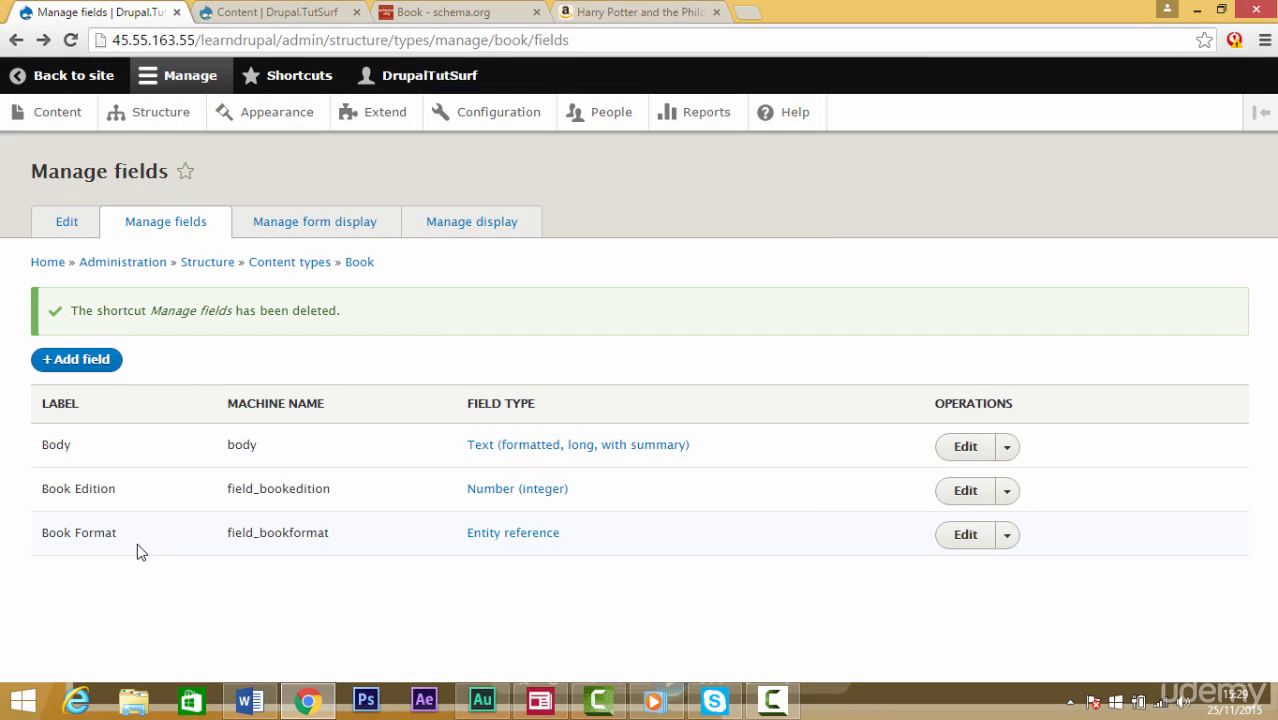
{"action": "mouse_move", "coordinate": [276, 112]}
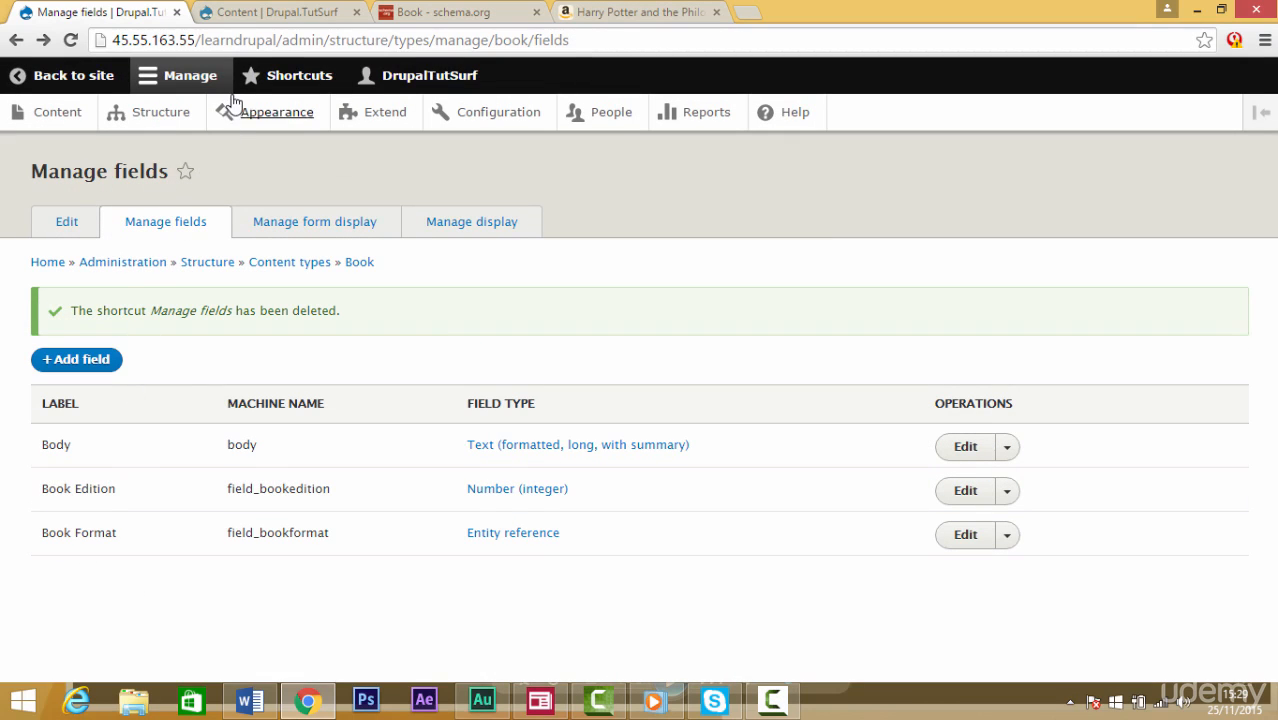
{"action": "left_click", "coordinate": [298, 76]}
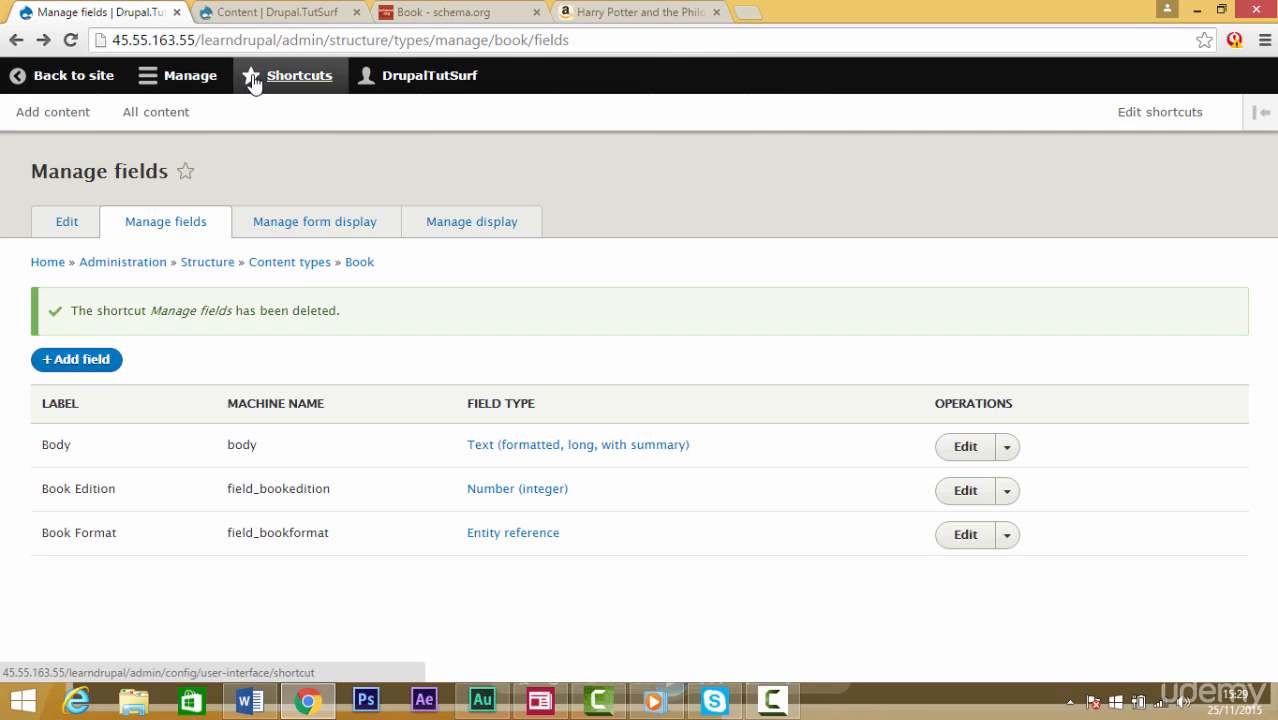
{"action": "mouse_move", "coordinate": [52, 112]}
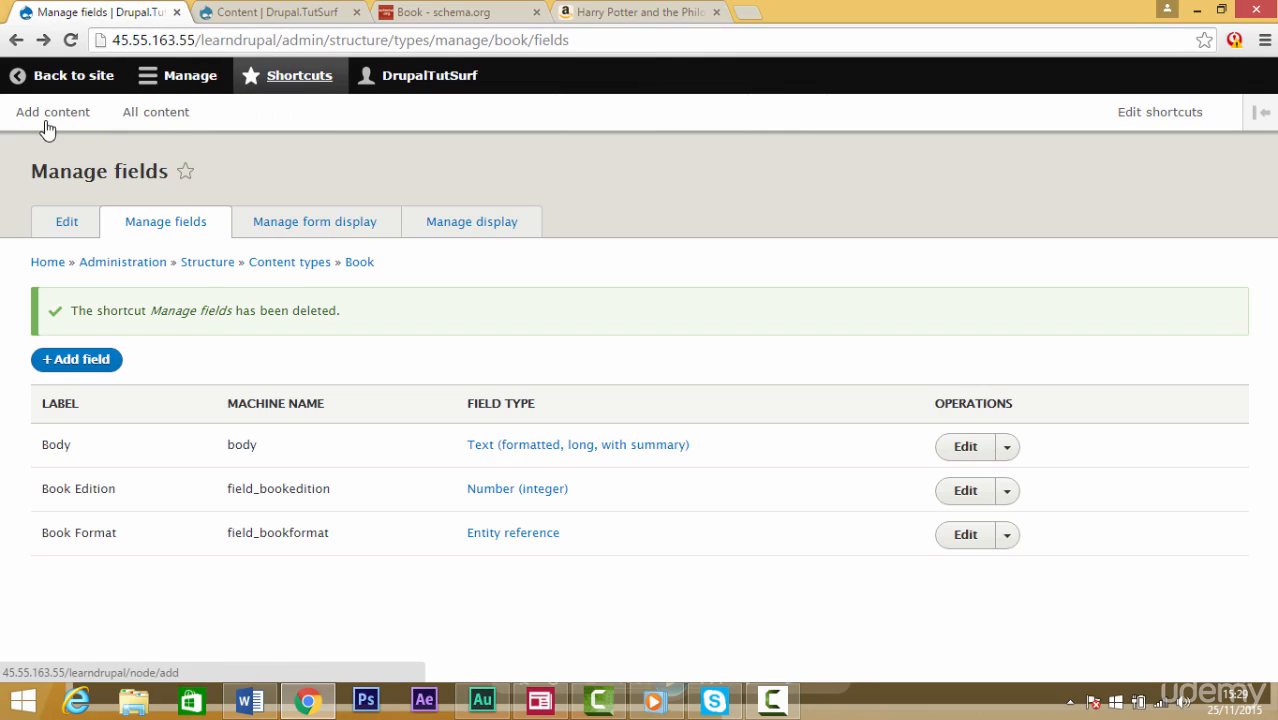
{"action": "right_click", "coordinate": [52, 112]}
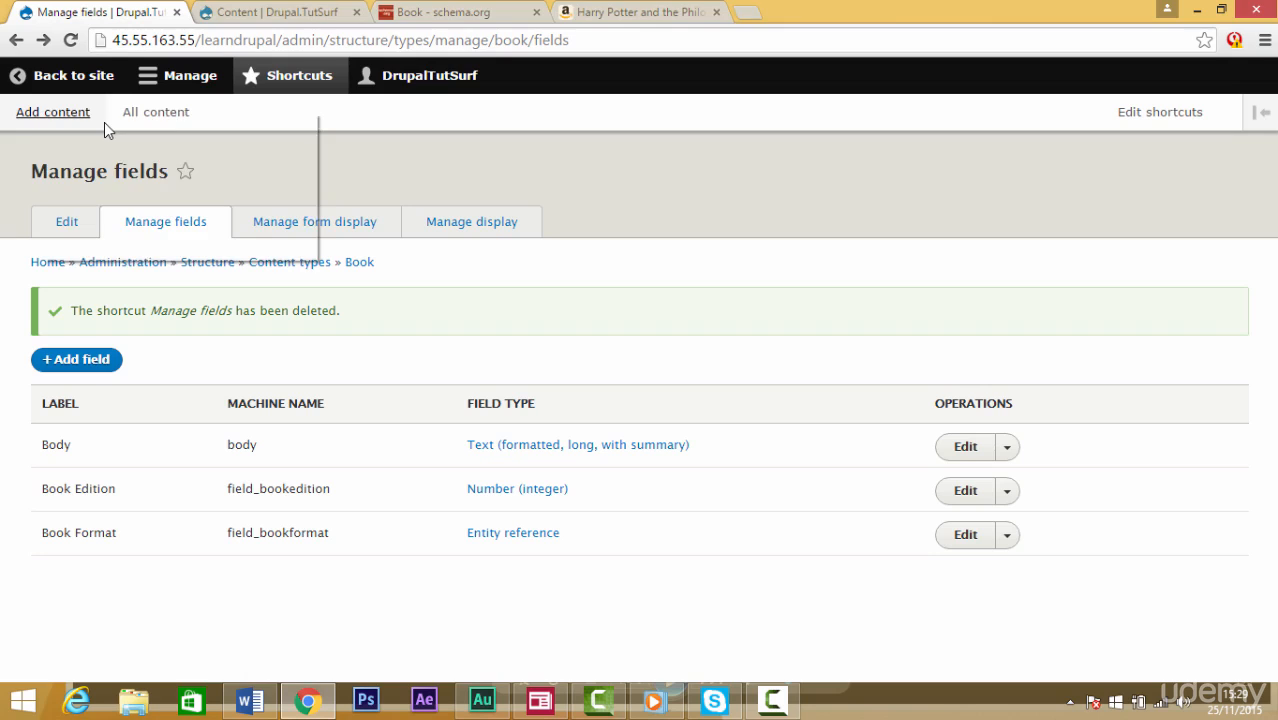
{"action": "left_click", "coordinate": [52, 112]}
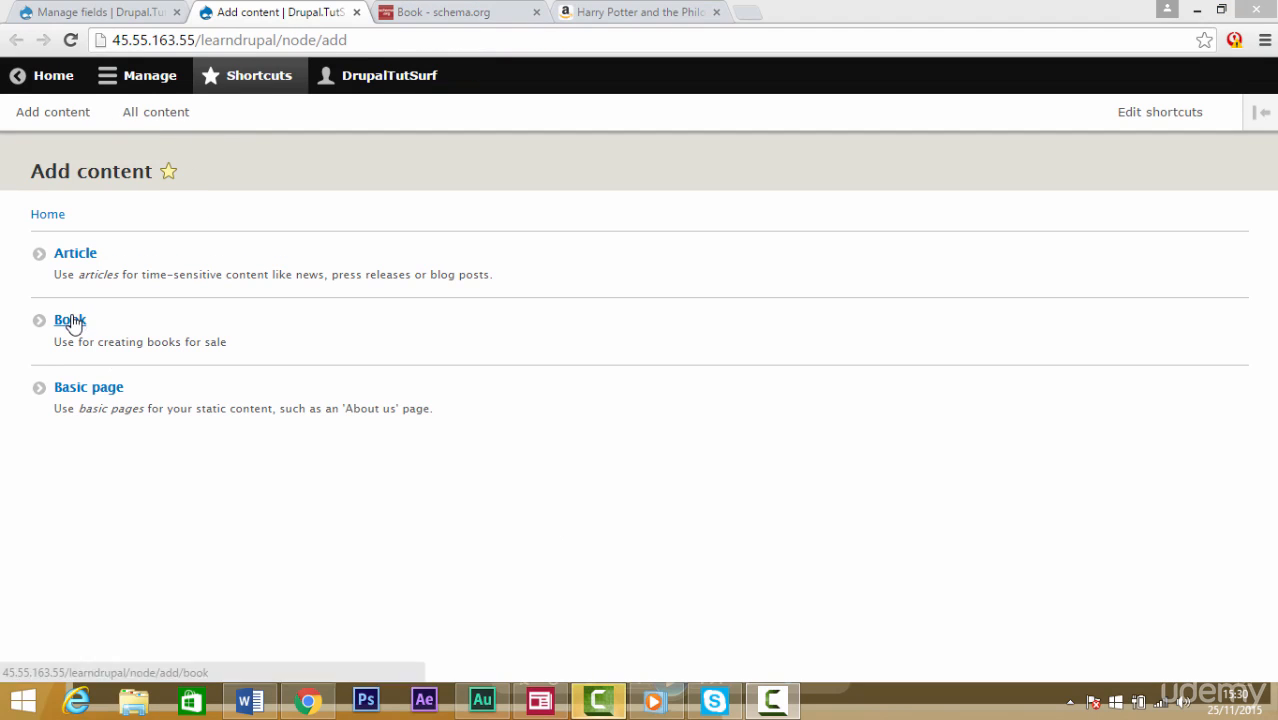
{"action": "left_click", "coordinate": [70, 320]}
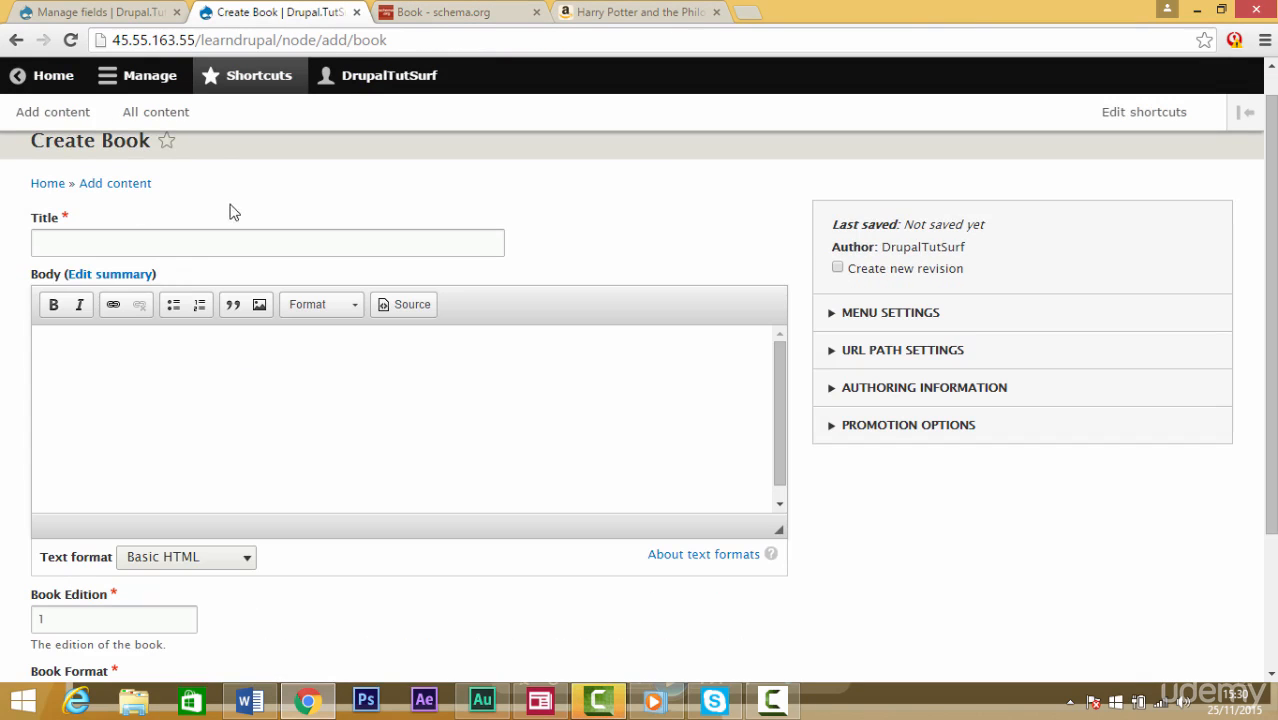
{"action": "scroll", "scroll_direction": "down", "scroll_amount": 3}
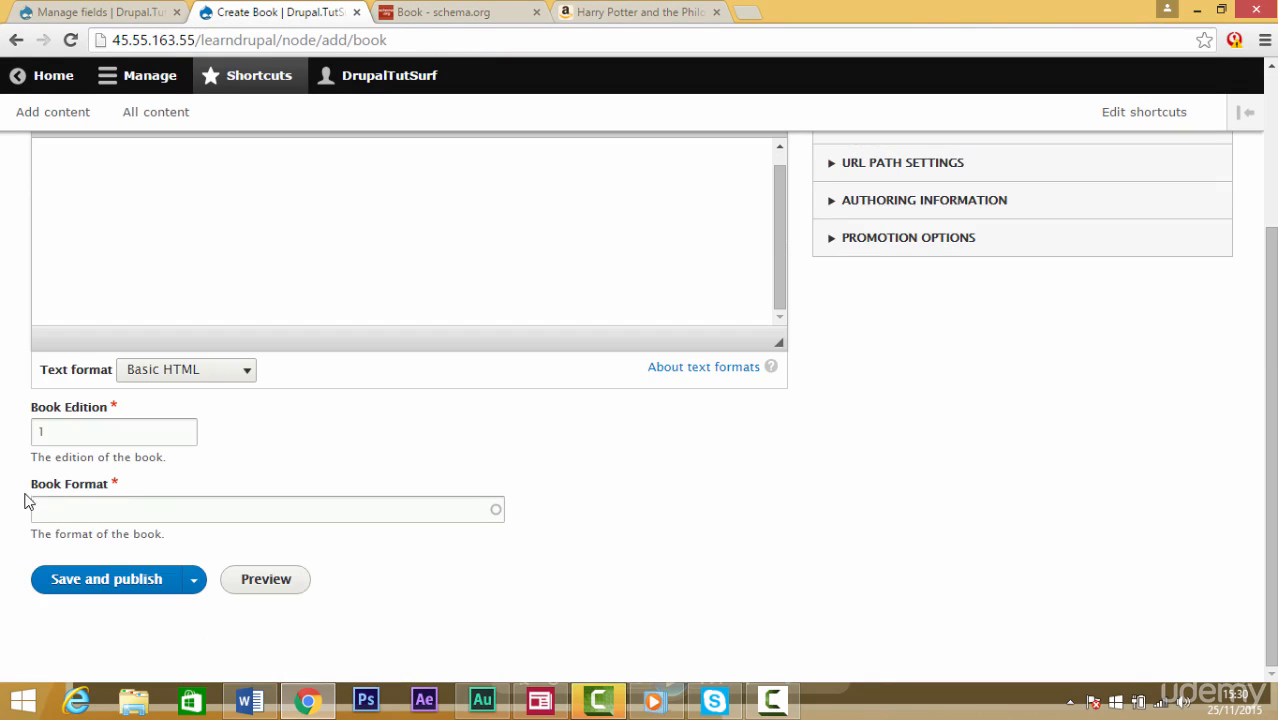
{"action": "left_click", "coordinate": [268, 510]}
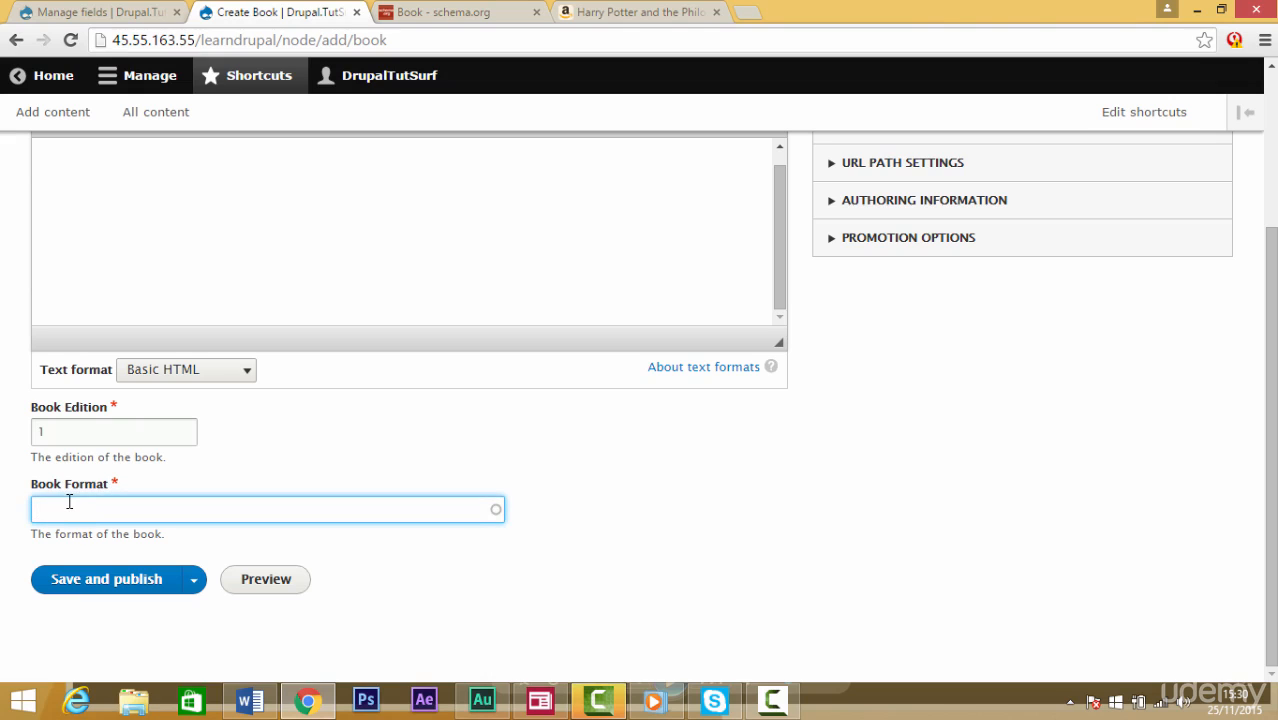
{"action": "type", "text": "ki"}
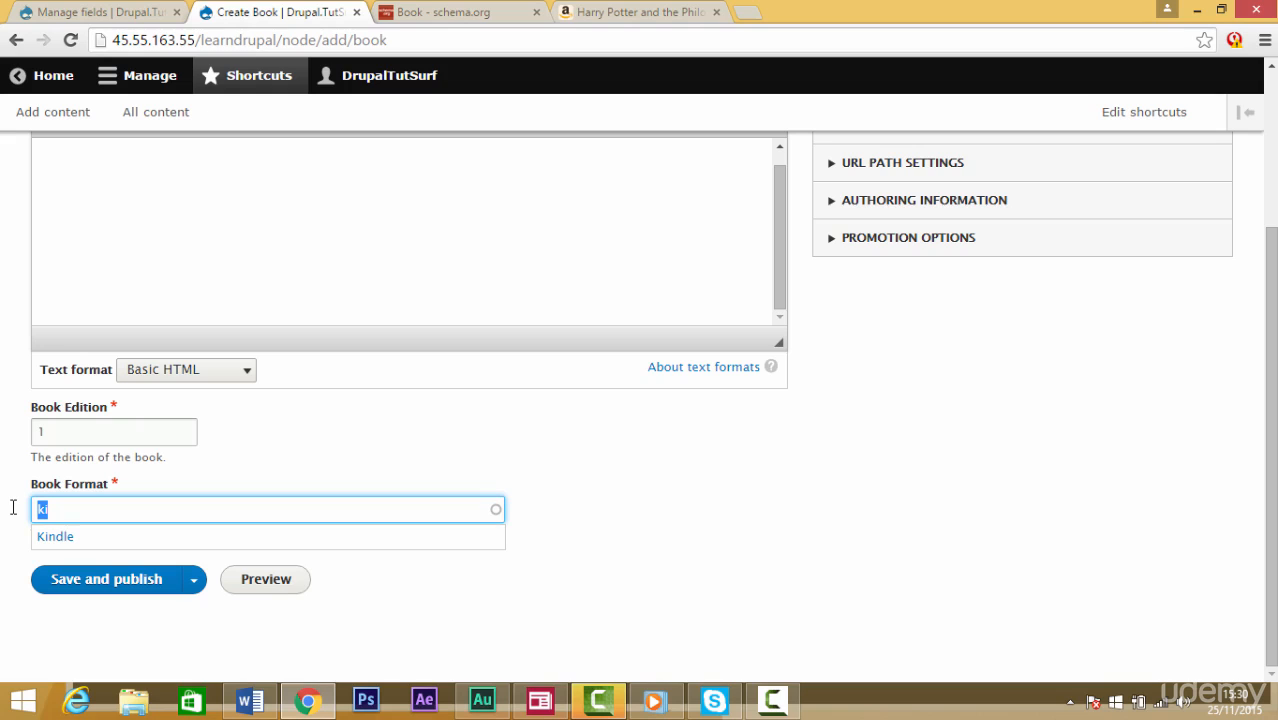
{"action": "type", "text": "ha"}
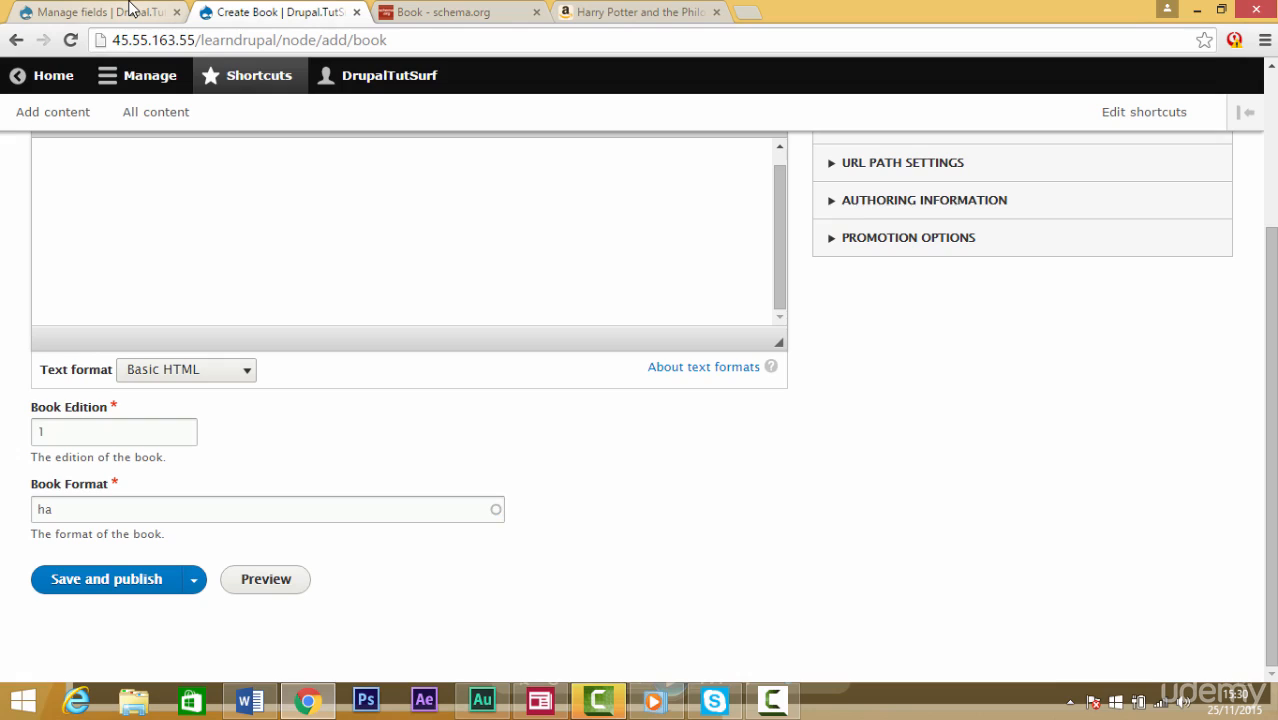
{"action": "left_click", "coordinate": [90, 12]}
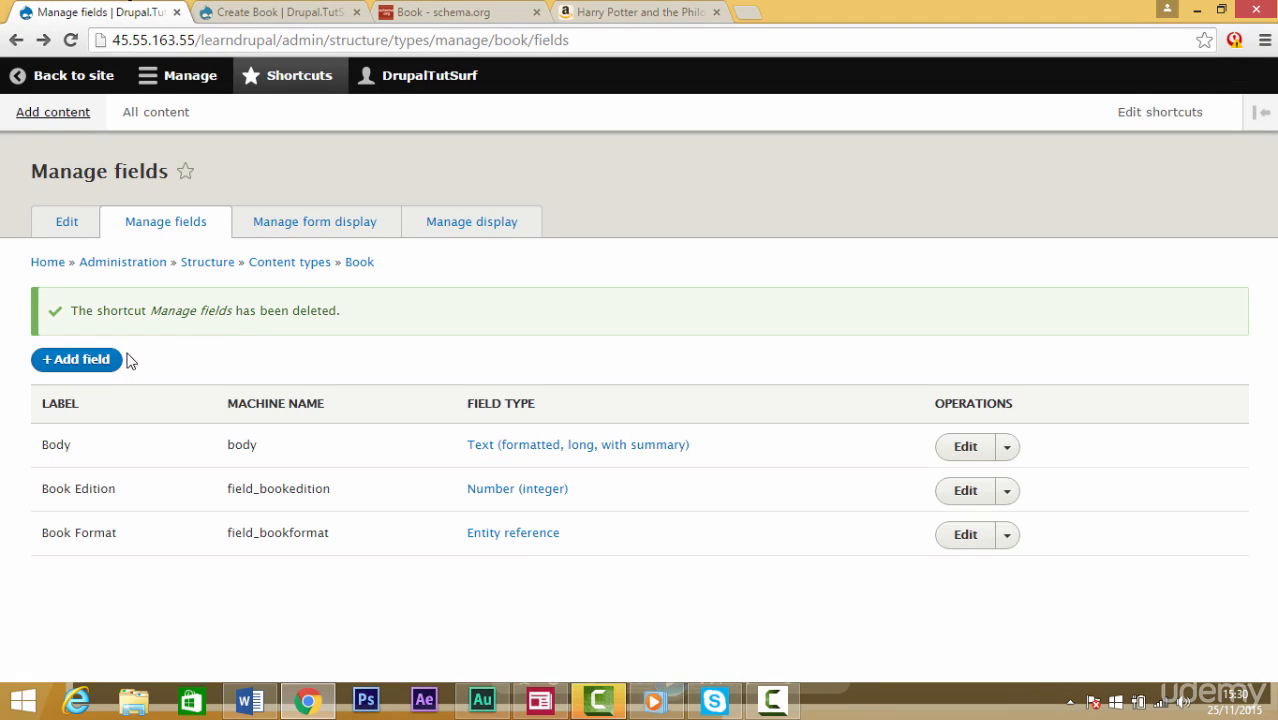
{"action": "mouse_move", "coordinate": [314, 220]}
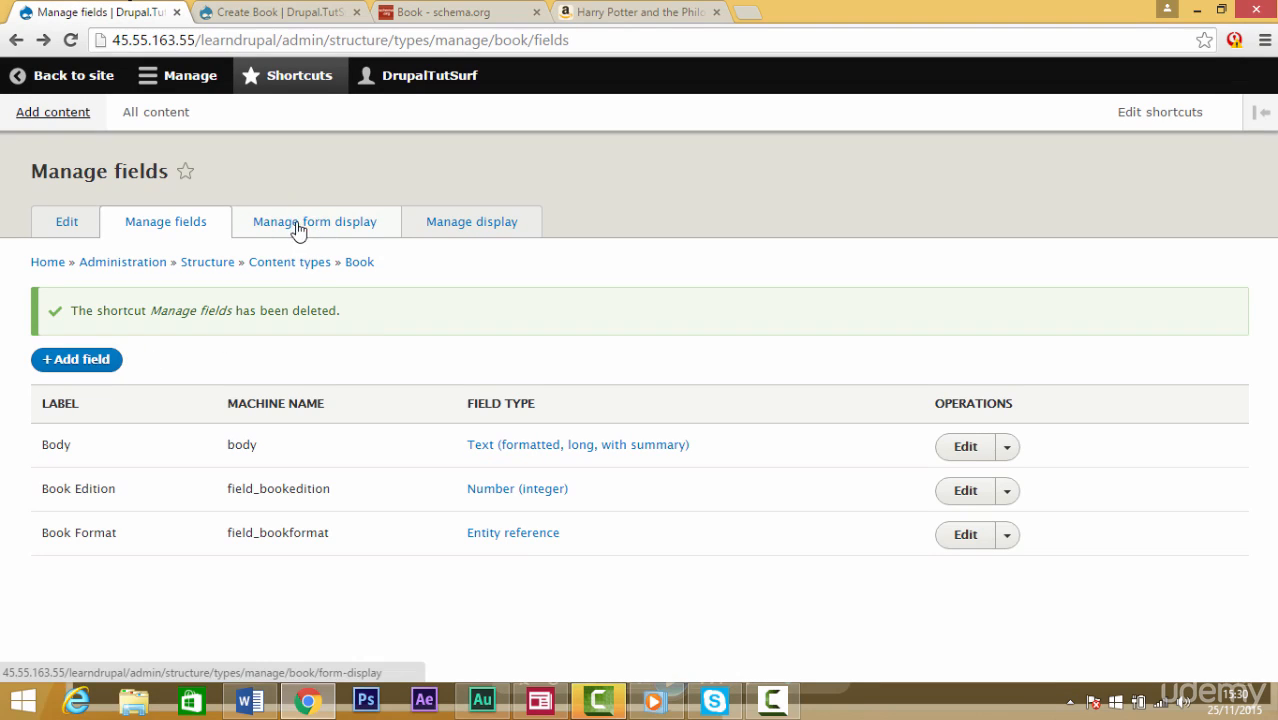
{"action": "mouse_move", "coordinate": [278, 232]}
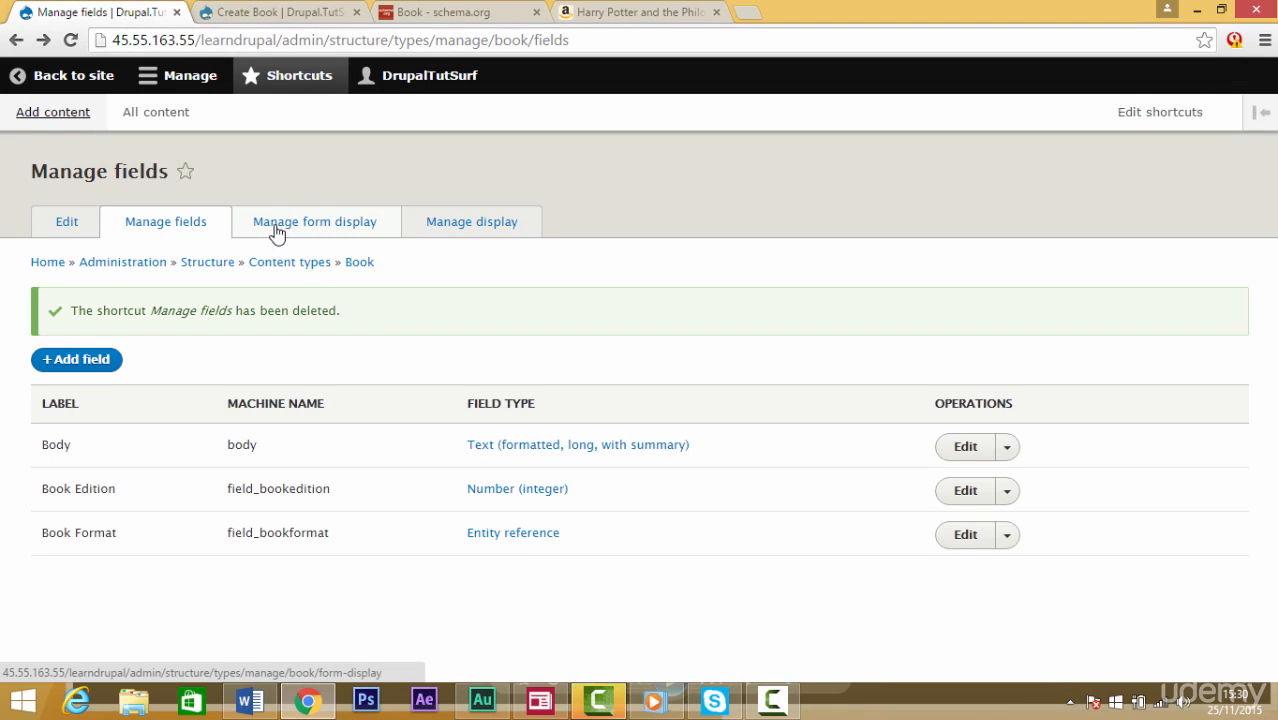
- Switch Book Format's form widget from Autocomplete to Check boxes/radio buttons and save the form display
{"action": "left_click", "coordinate": [314, 220]}
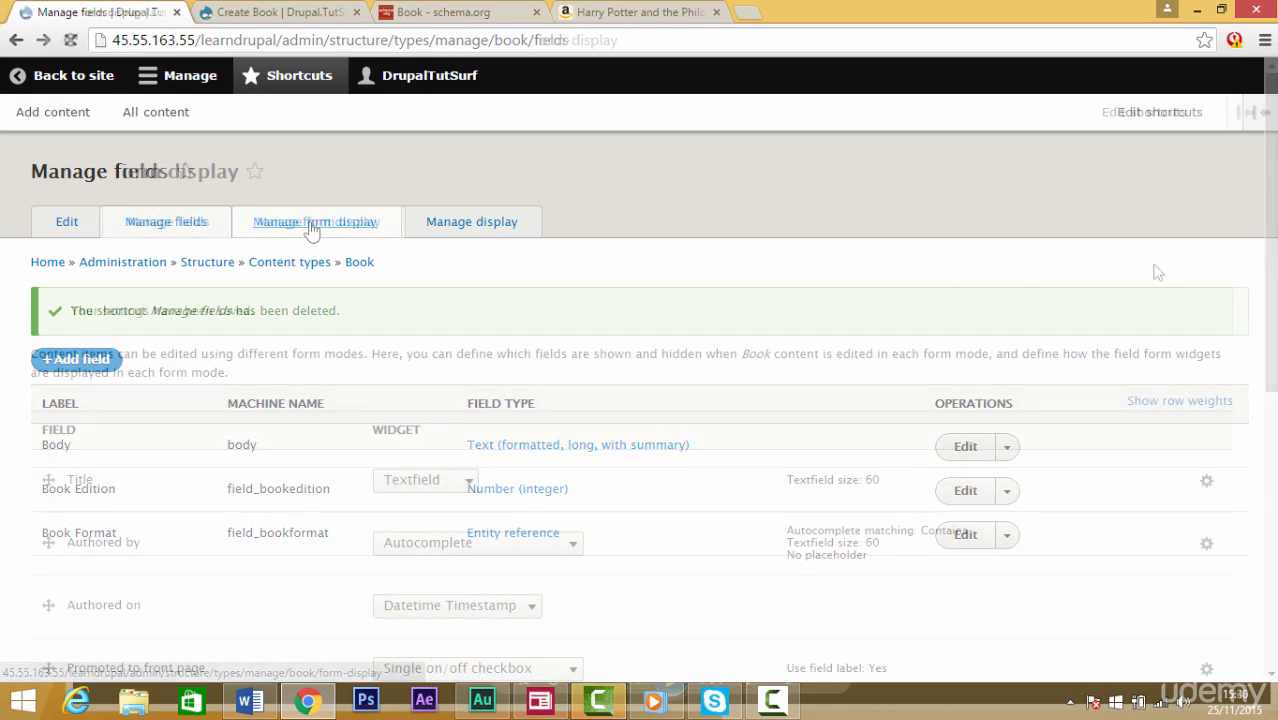
{"action": "left_click", "coordinate": [316, 220]}
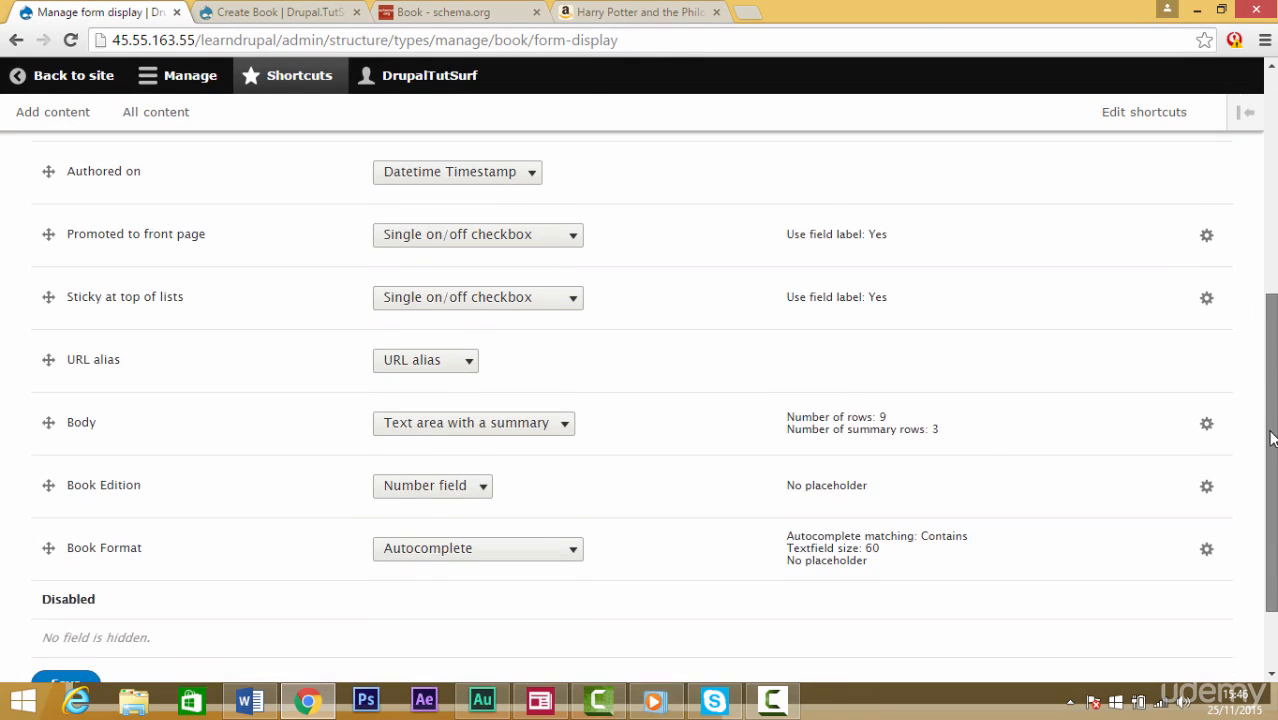
{"action": "scroll", "scroll_direction": "down", "scroll_amount": 3}
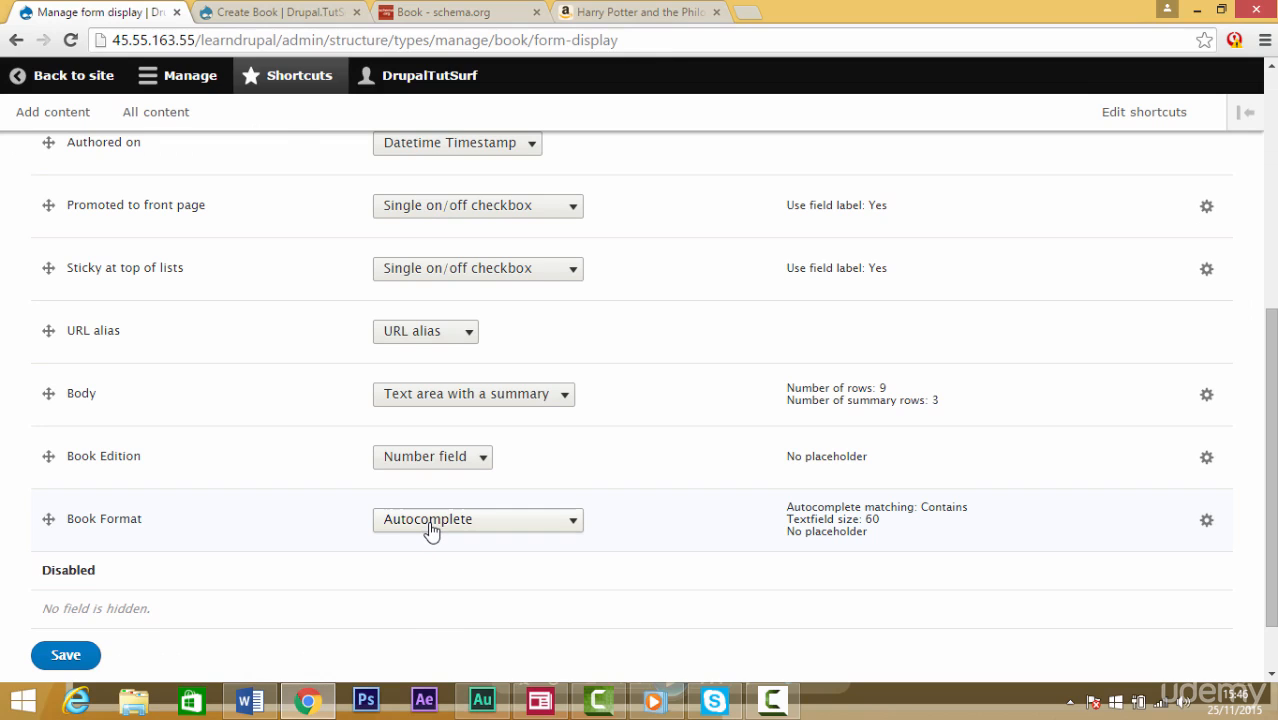
{"action": "left_click", "coordinate": [476, 520]}
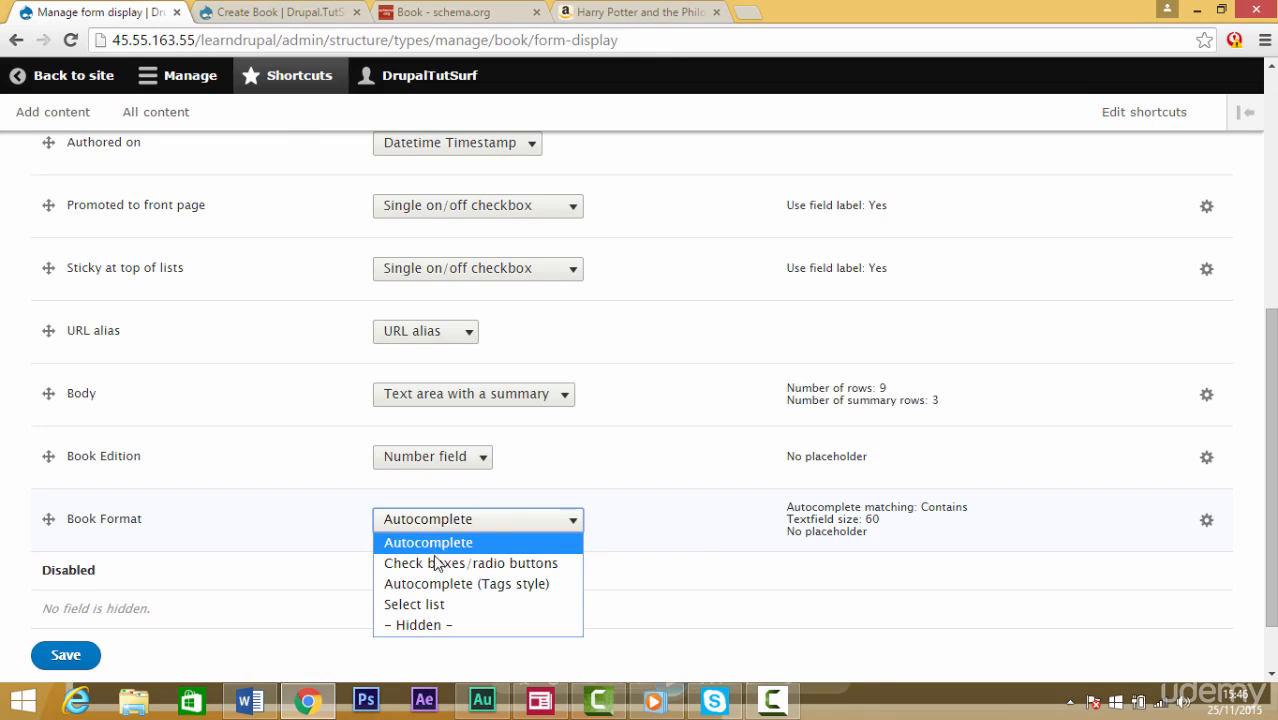
{"action": "mouse_move", "coordinate": [470, 564]}
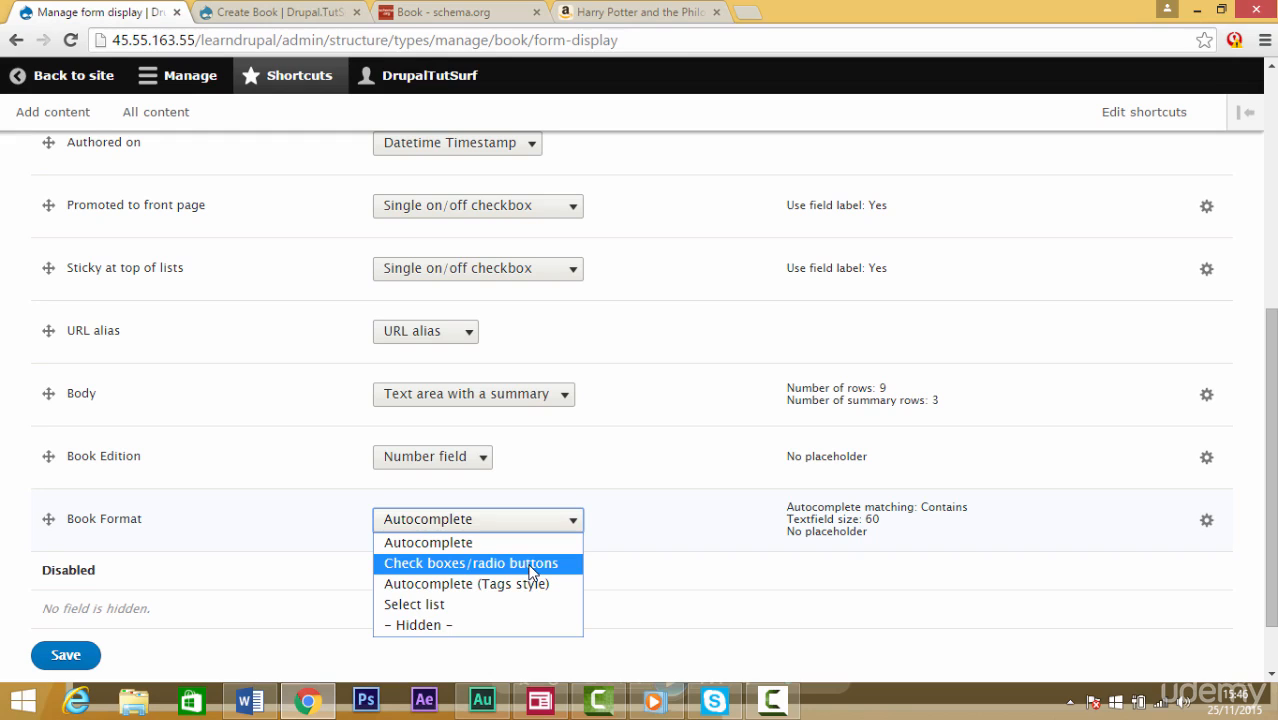
{"action": "left_click", "coordinate": [472, 562]}
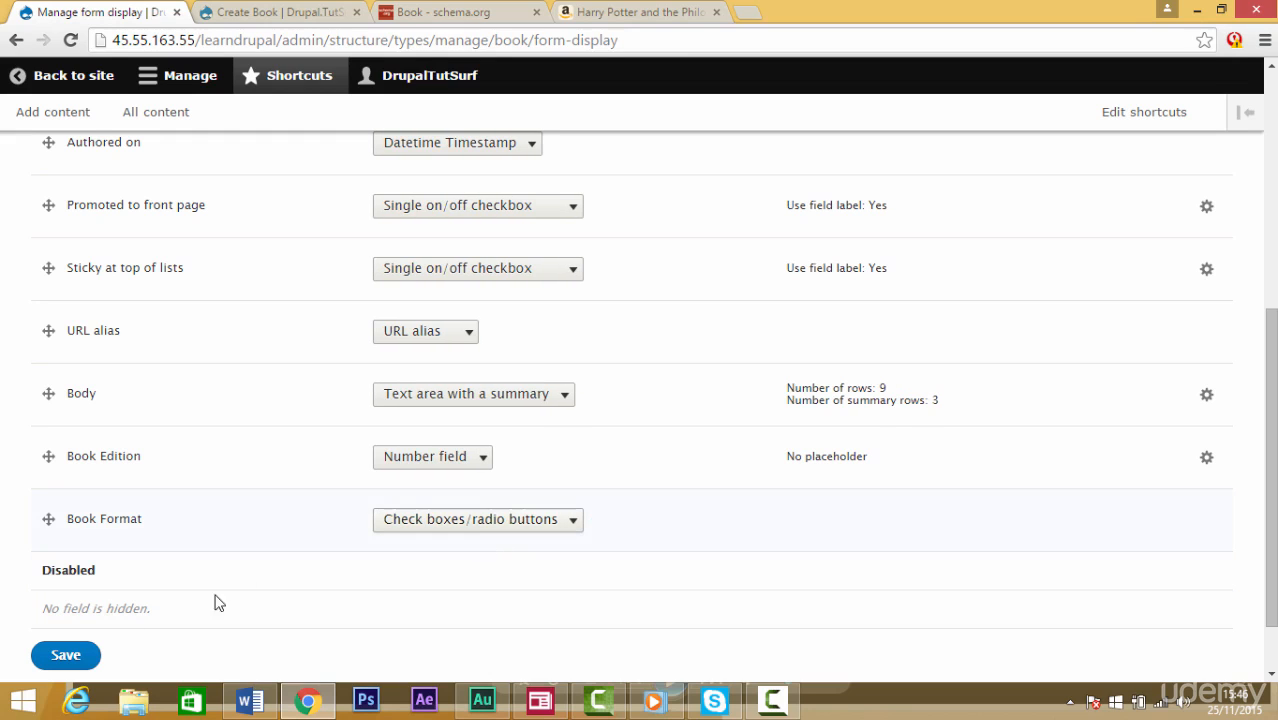
{"action": "left_click", "coordinate": [64, 654]}
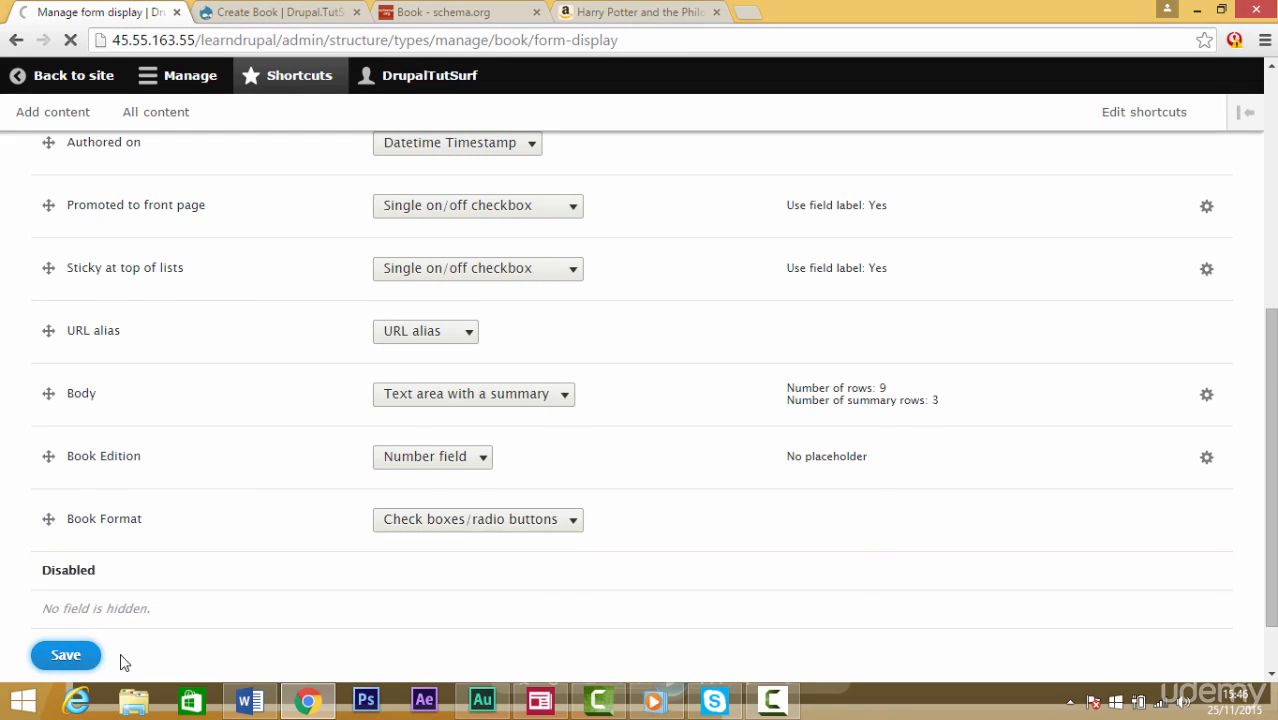
{"action": "left_click", "coordinate": [64, 656]}
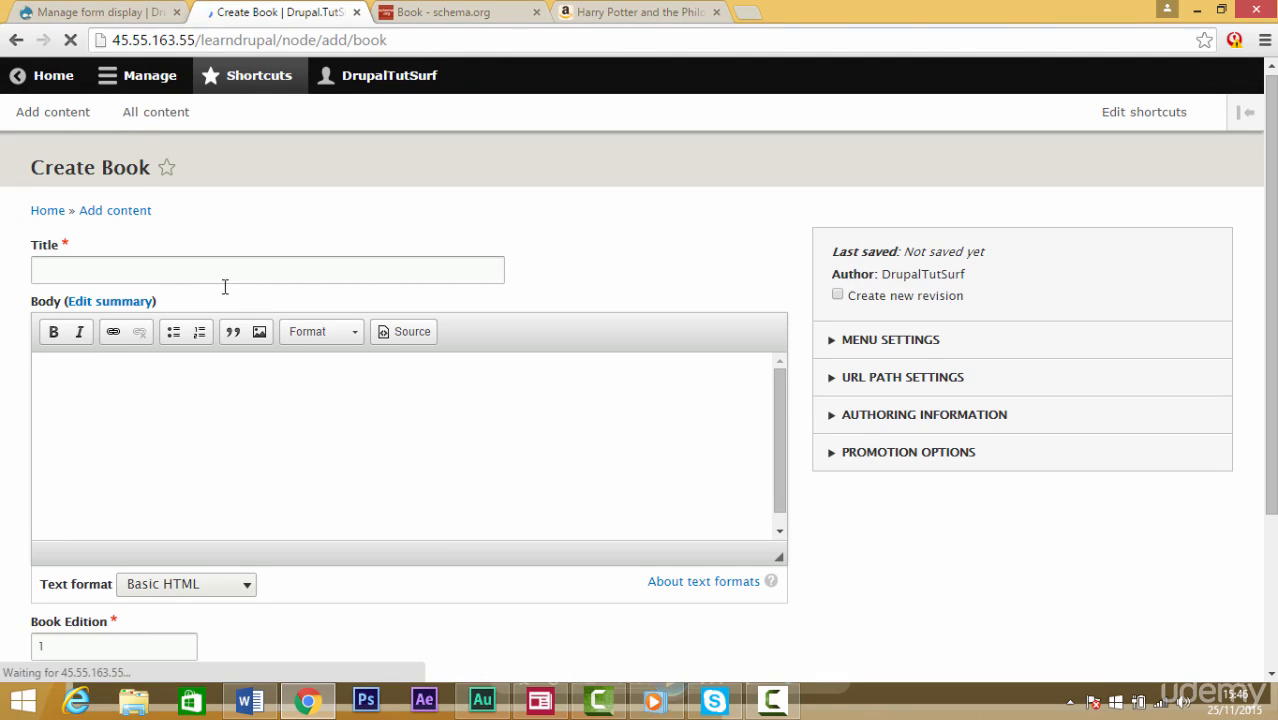
- Choose Paperback as the format, publish the Harry Potter book, and return to the schema.org Book page
{"action": "scroll", "scroll_direction": "down", "scroll_amount": 3}
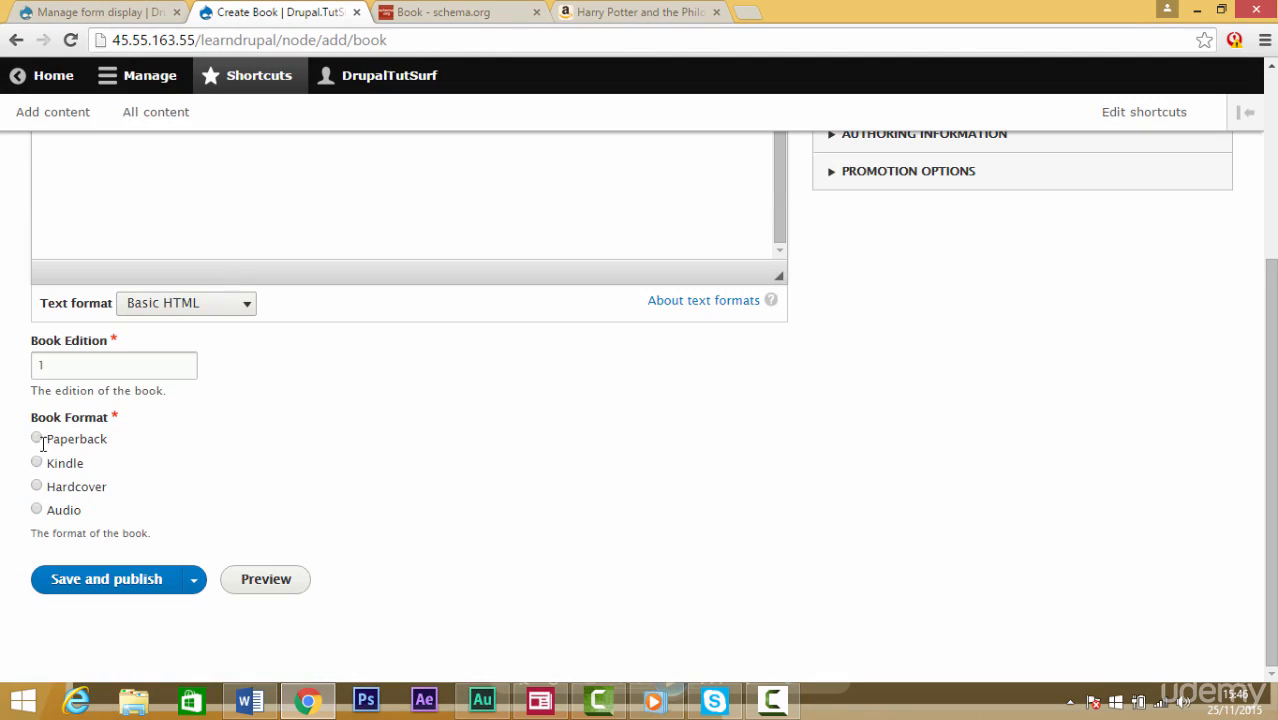
{"action": "left_click", "coordinate": [36, 462]}
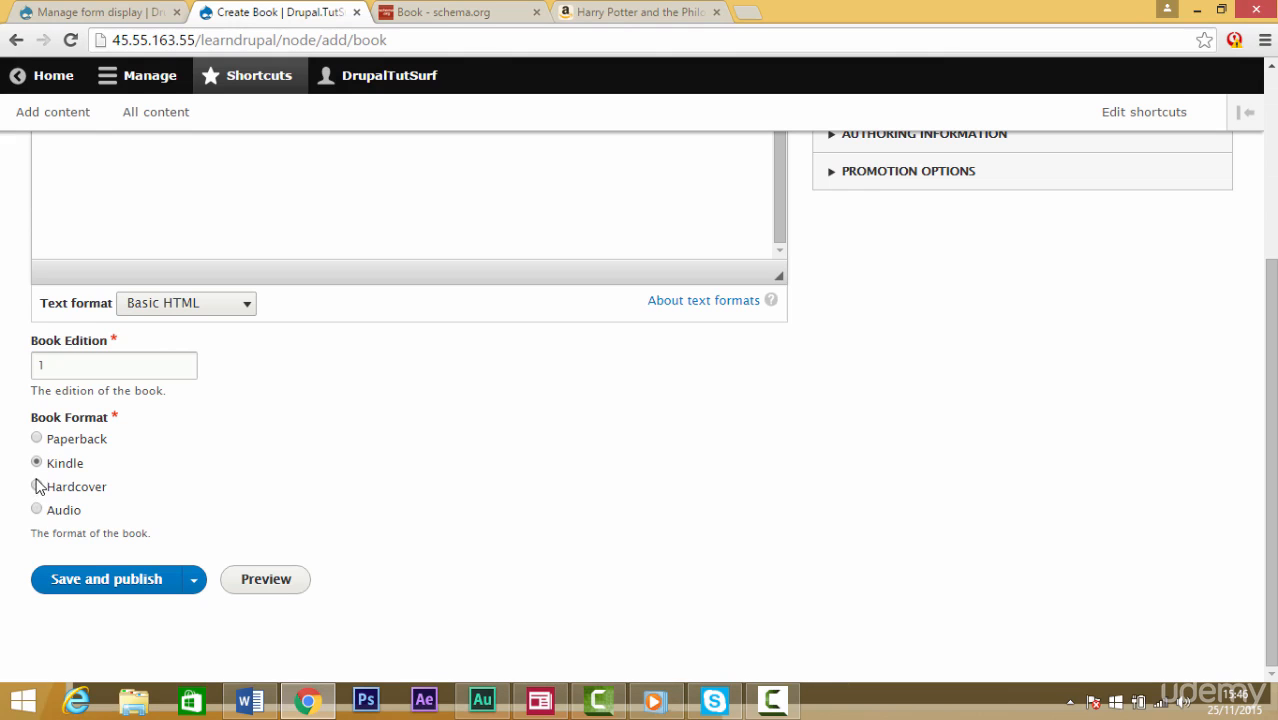
{"action": "left_click", "coordinate": [36, 438]}
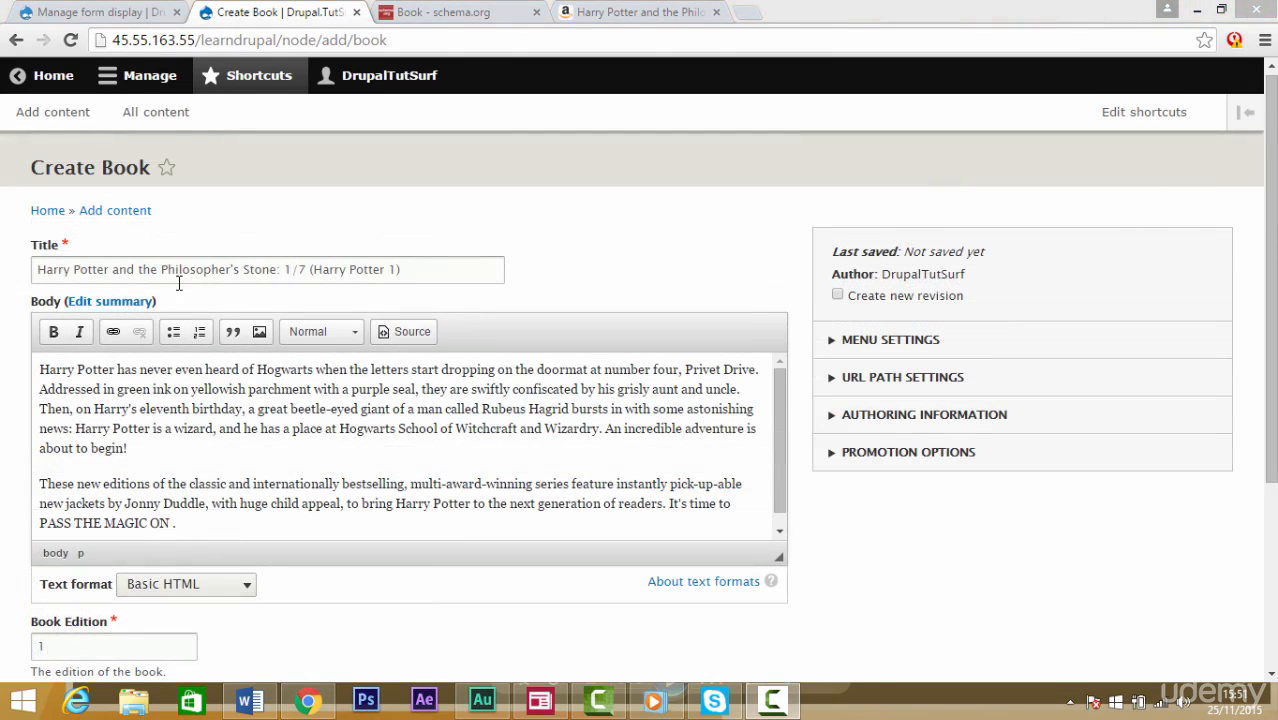
{"action": "scroll", "scroll_direction": "down", "scroll_amount": 3}
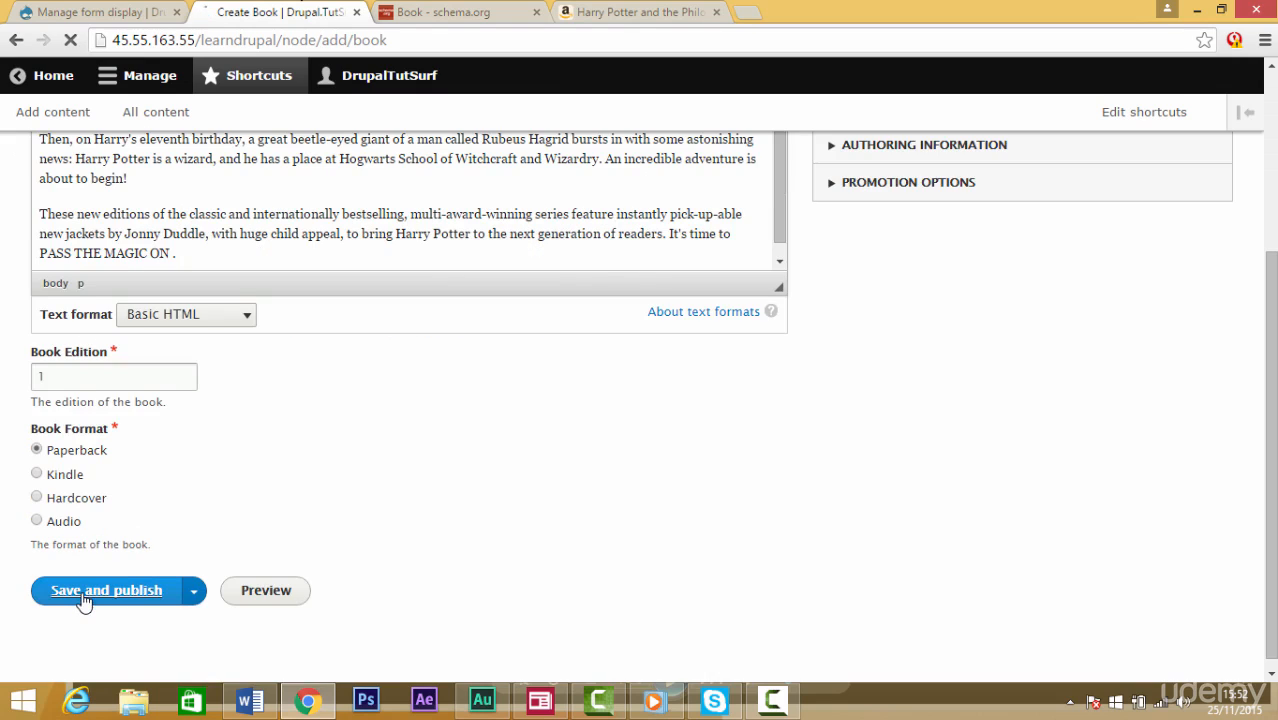
{"action": "left_click", "coordinate": [106, 590]}
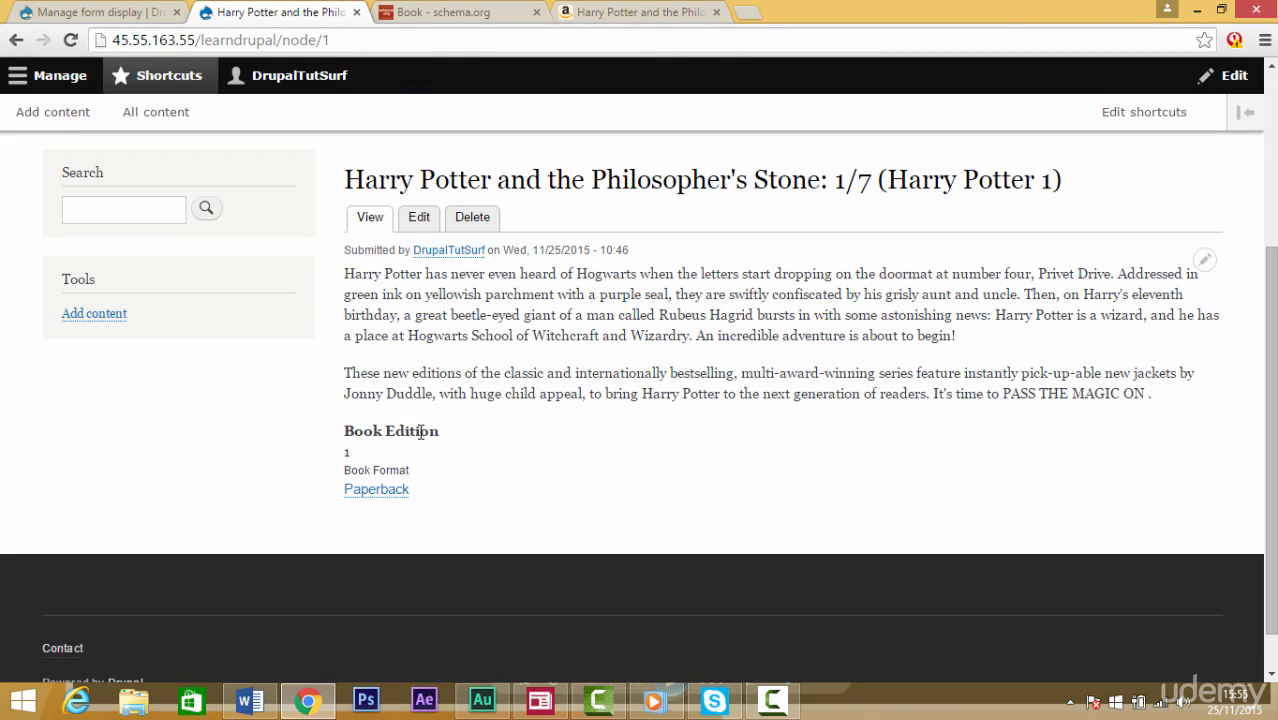
{"action": "mouse_move", "coordinate": [376, 488]}
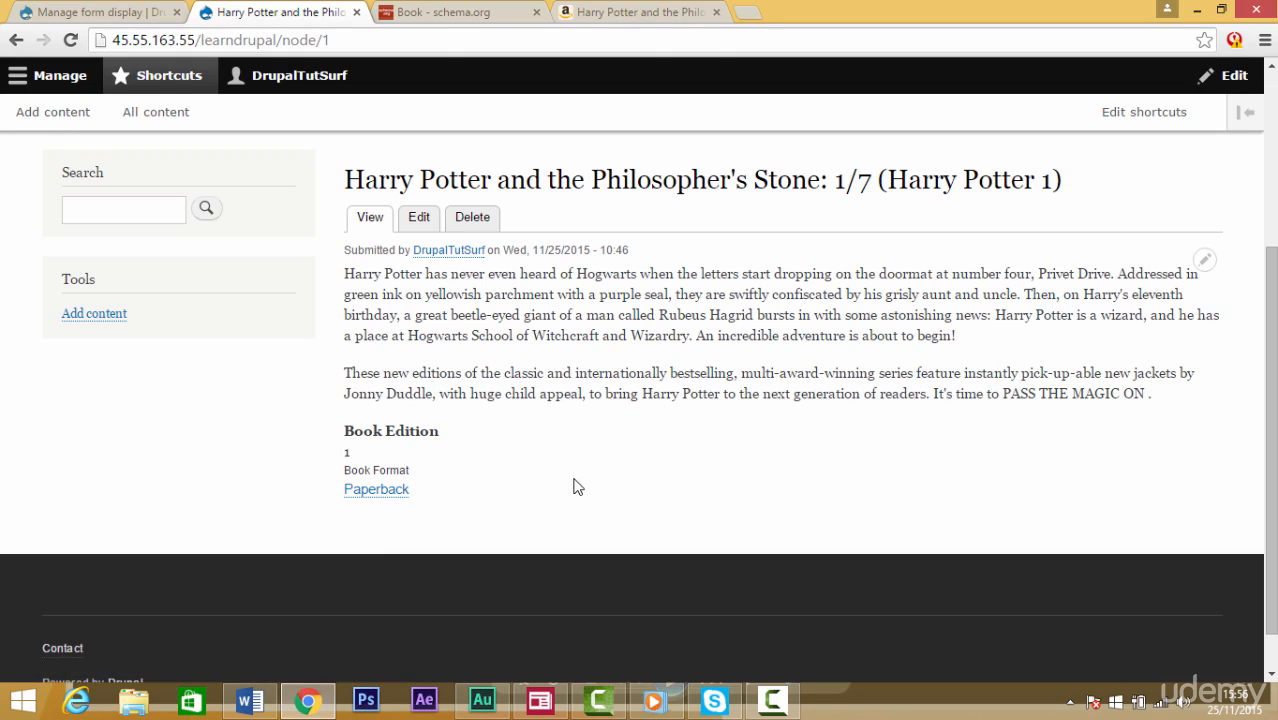
{"action": "left_click", "coordinate": [450, 12]}
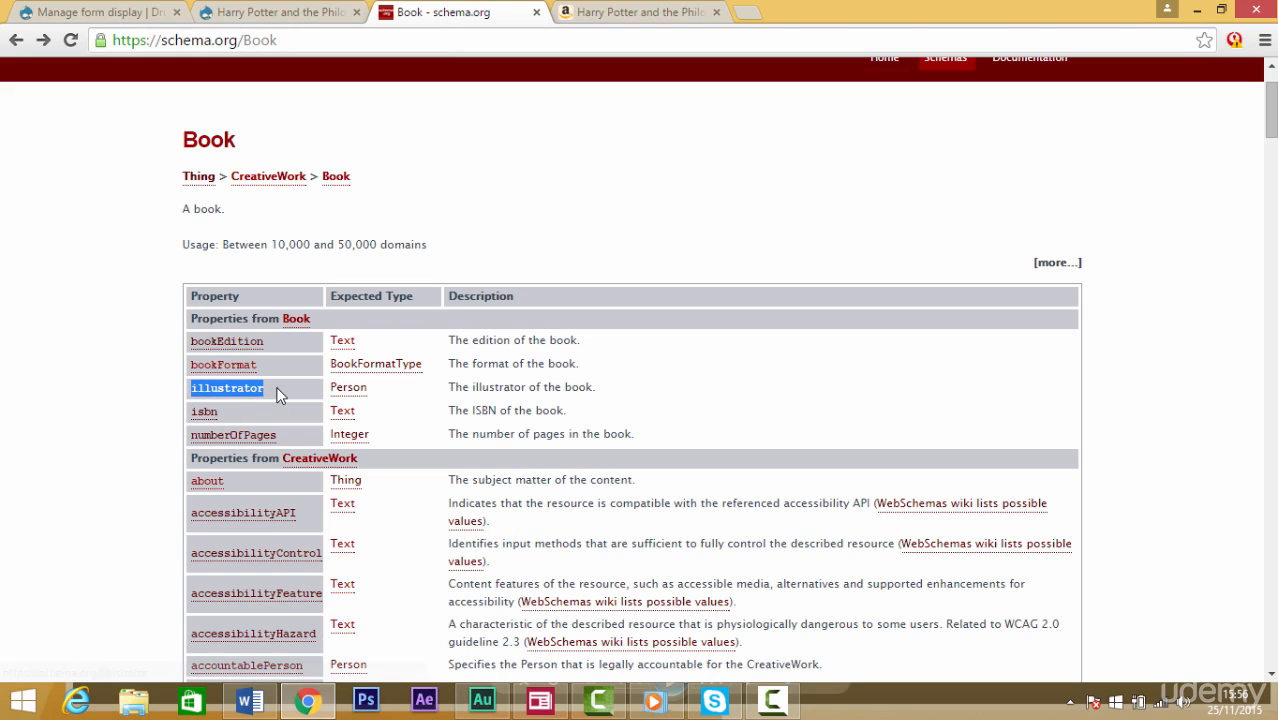
{"action": "mouse_move", "coordinate": [512, 540]}
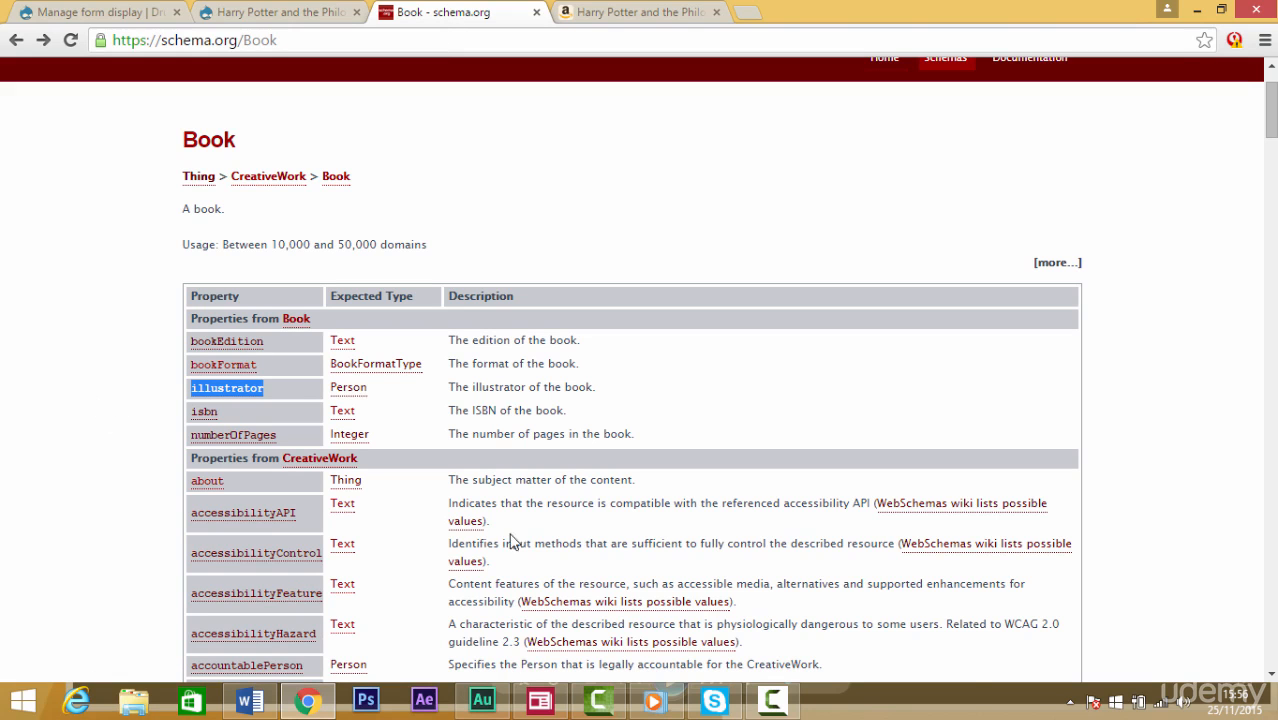